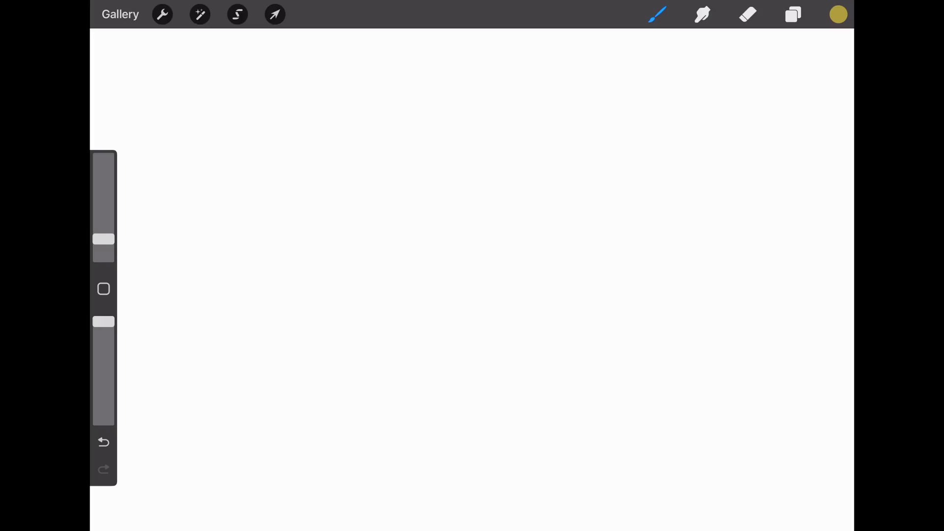
# Step: Browse to the VOL.3 Vector Mock-ups LivelyLys folder to insert a file, and search 'Full'
pyautogui.click(161, 14)
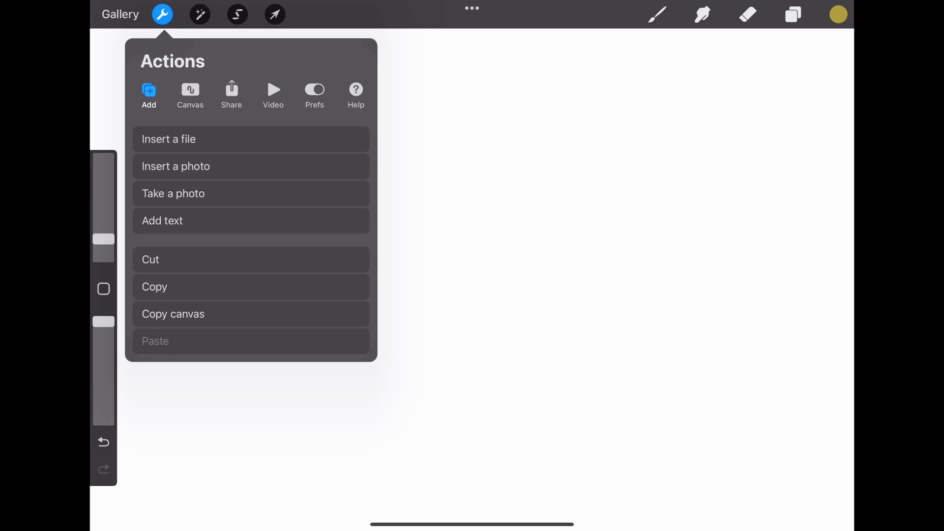
pyautogui.click(169, 139)
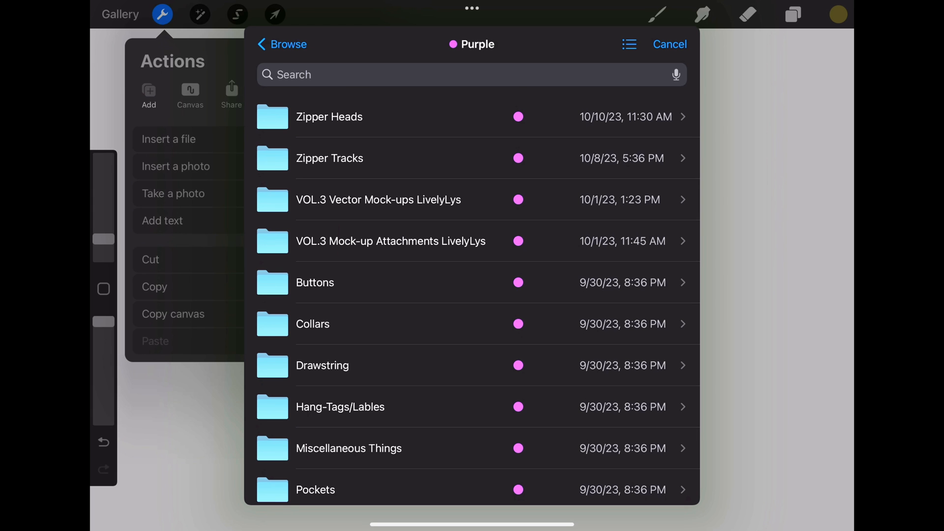
pyautogui.click(378, 200)
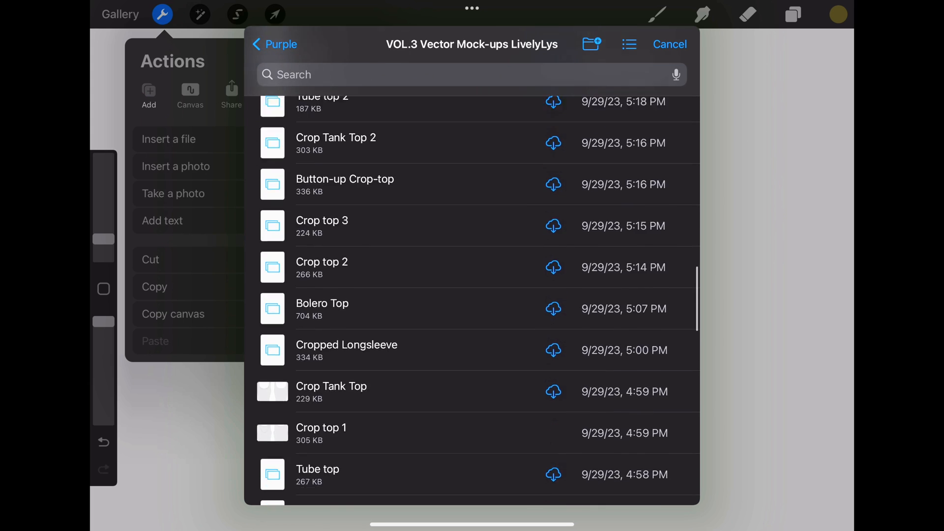
pyautogui.click(469, 74)
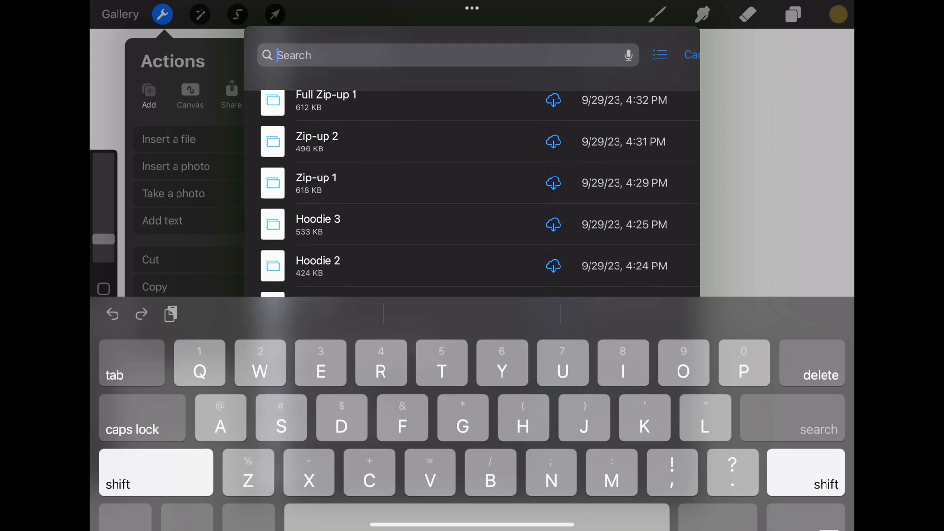
pyautogui.write('Full')
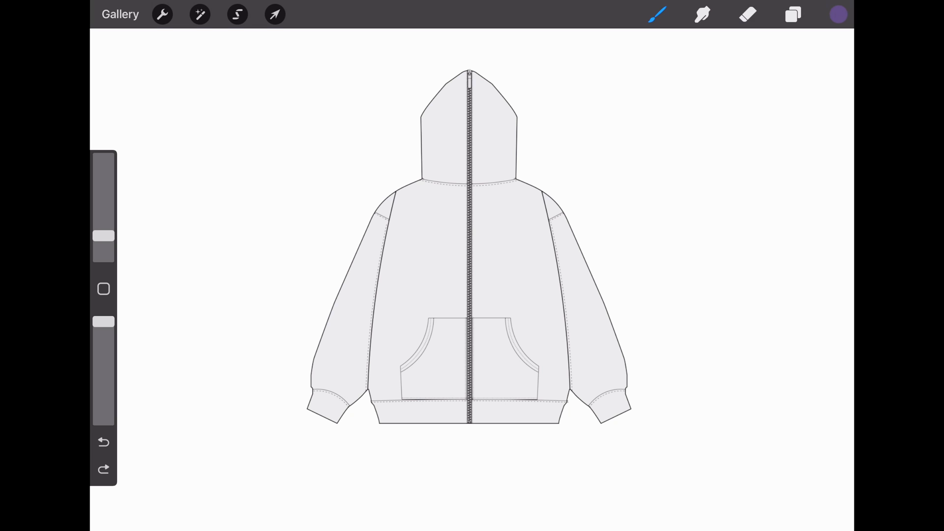
# Step: Pick a medium blue in the Classic colour picker as the active colour
pyautogui.click(838, 13)
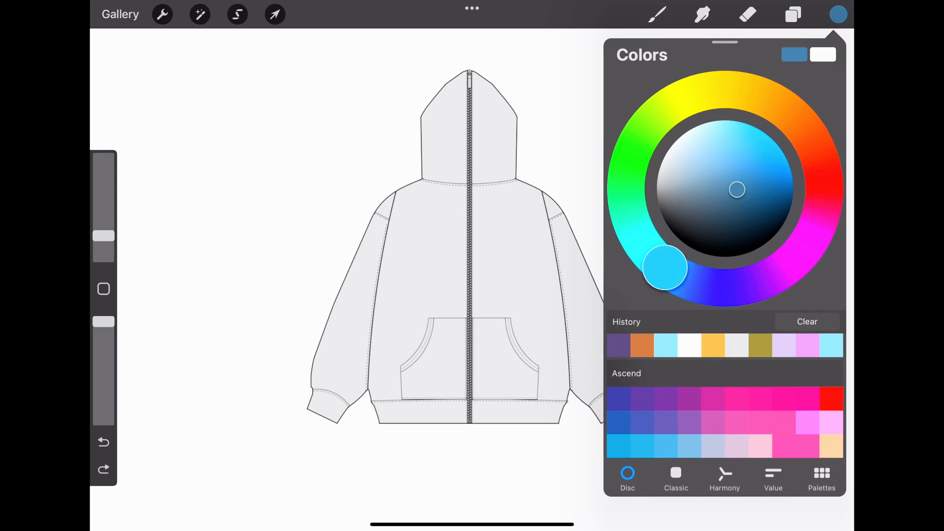
pyautogui.click(676, 479)
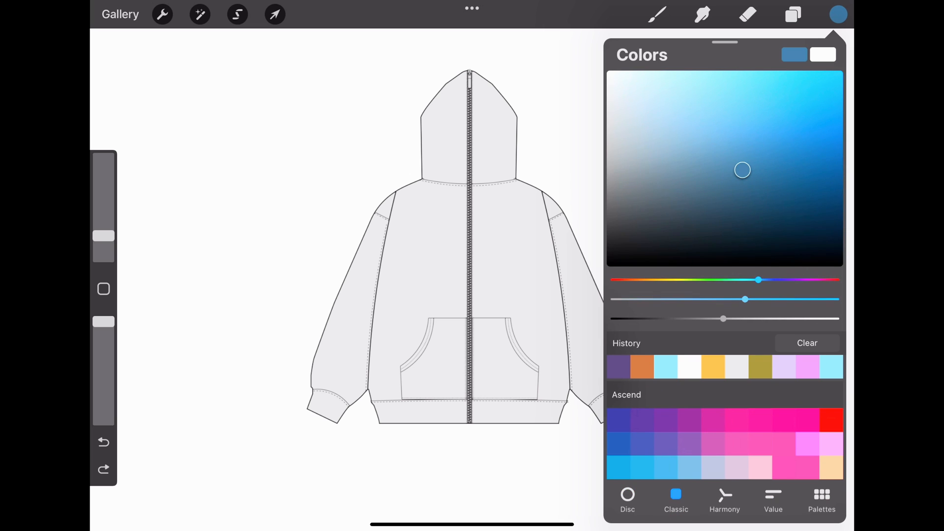
pyautogui.click(821, 499)
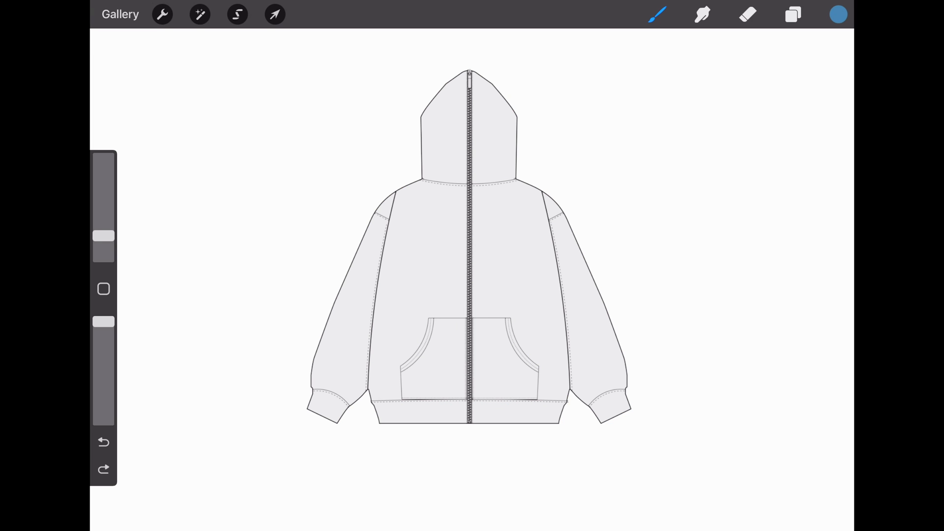
# Step: ColorDrop blue into the hoodie, tune the fill threshold, and fill the sleeve and other sections
pyautogui.click(543, 226)
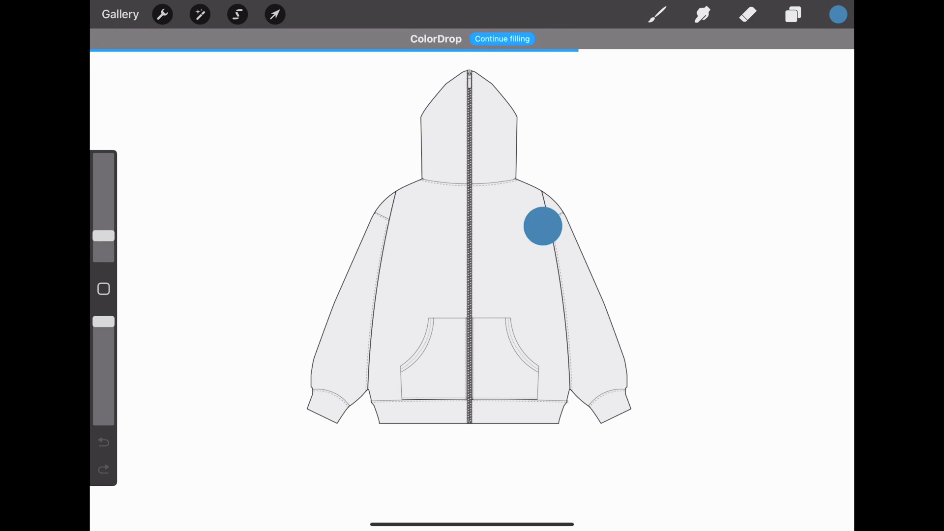
pyautogui.click(543, 227)
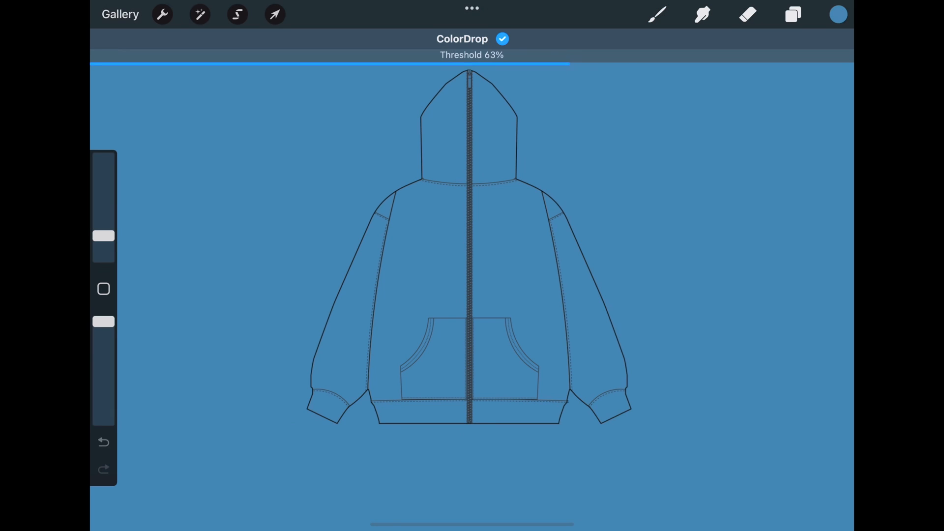
pyautogui.moveTo(569, 65); pyautogui.dragTo(471, 65)
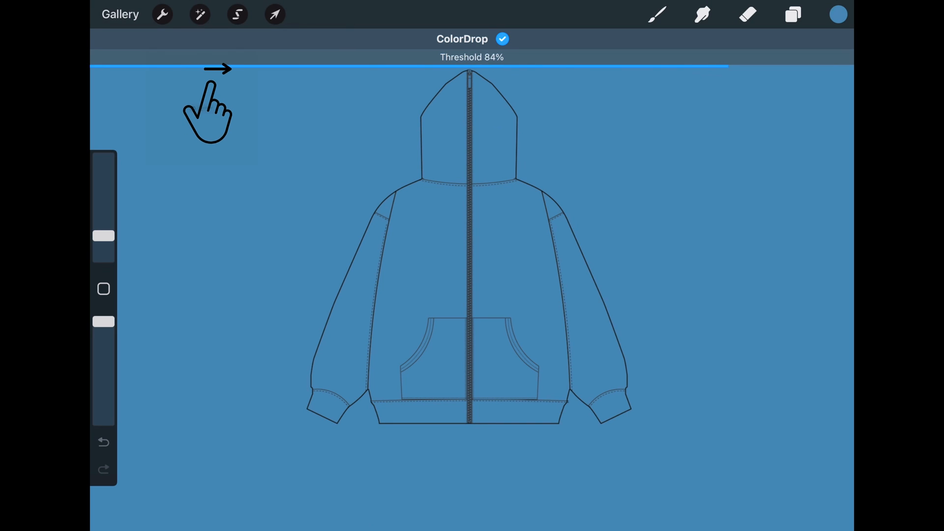
pyautogui.moveTo(727, 67); pyautogui.dragTo(260, 67)
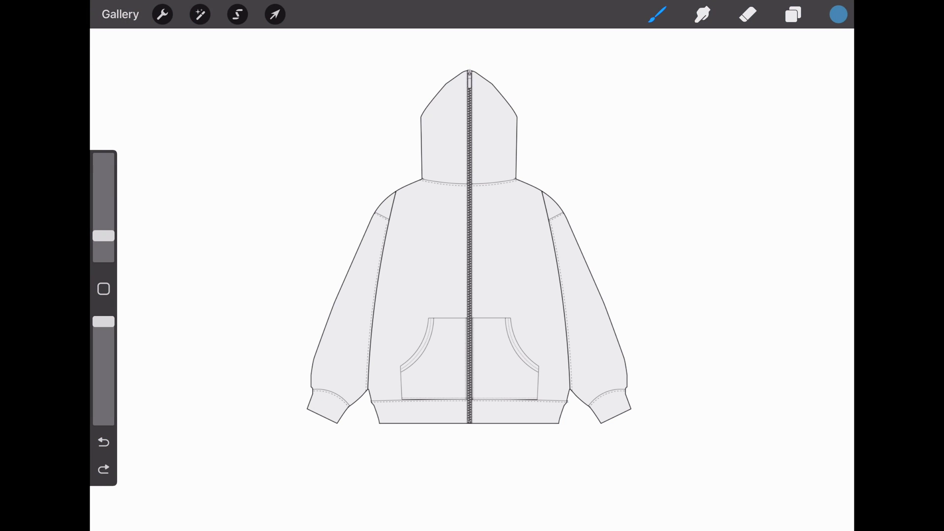
pyautogui.click(590, 301)
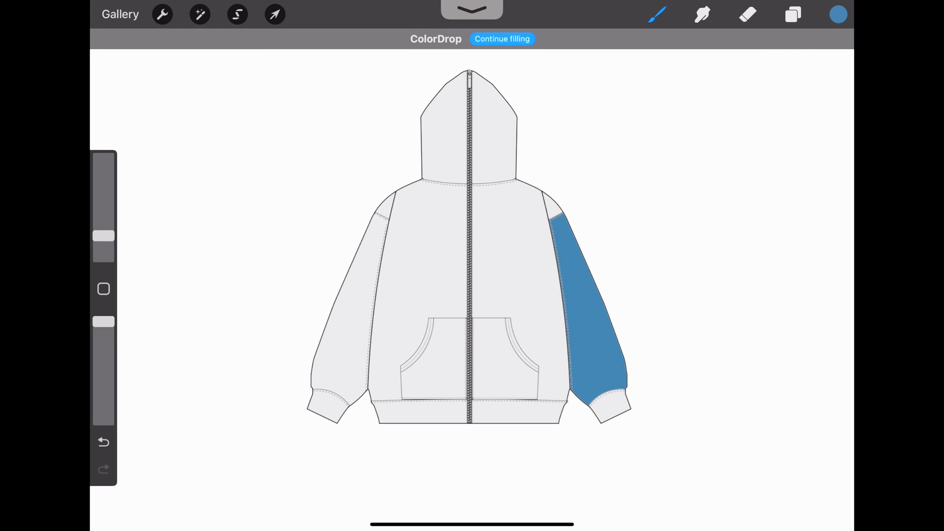
pyautogui.click(494, 120)
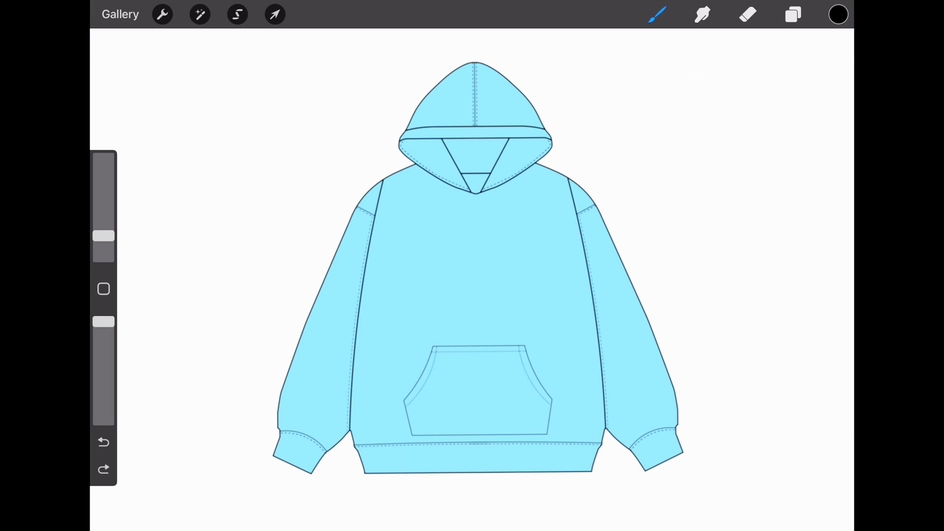
# Step: Shift the hoodie's hue with the Hue, Saturation, Brightness slider
pyautogui.click(199, 14)
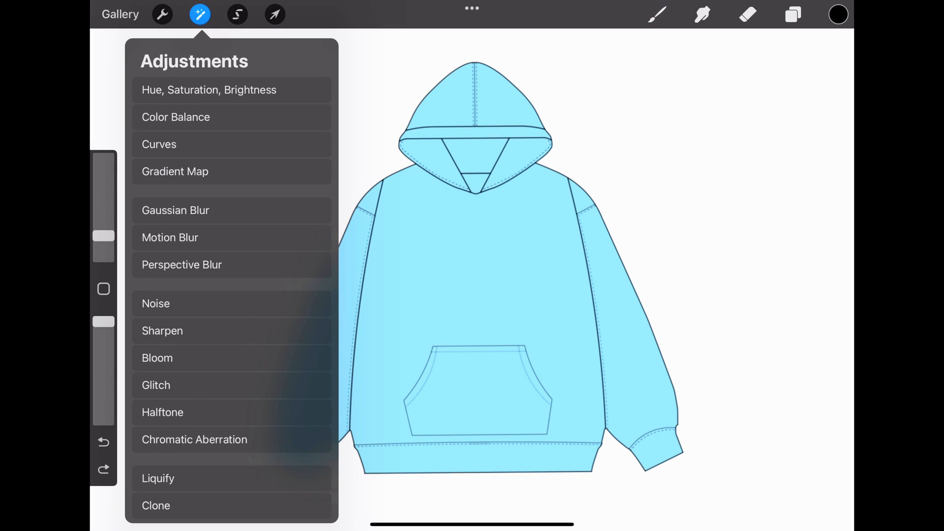
pyautogui.click(208, 90)
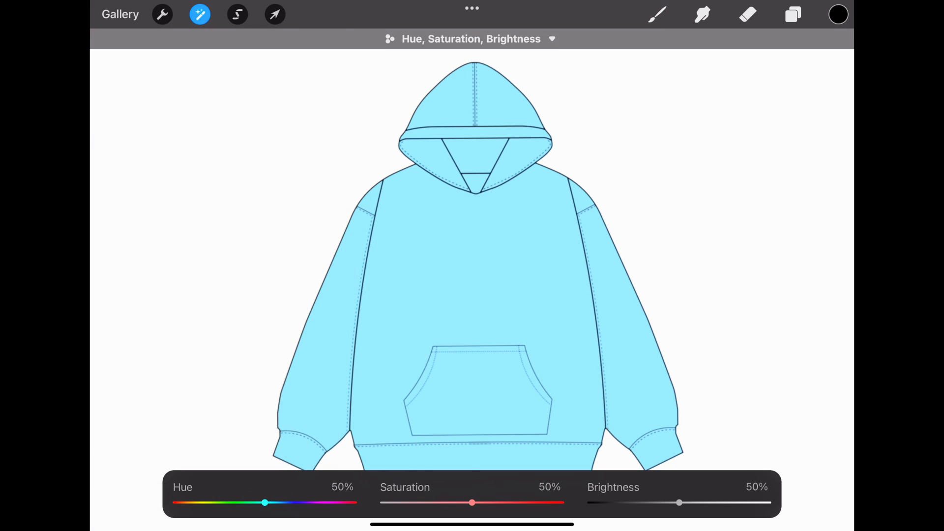
pyautogui.moveTo(264, 503); pyautogui.dragTo(330, 503)
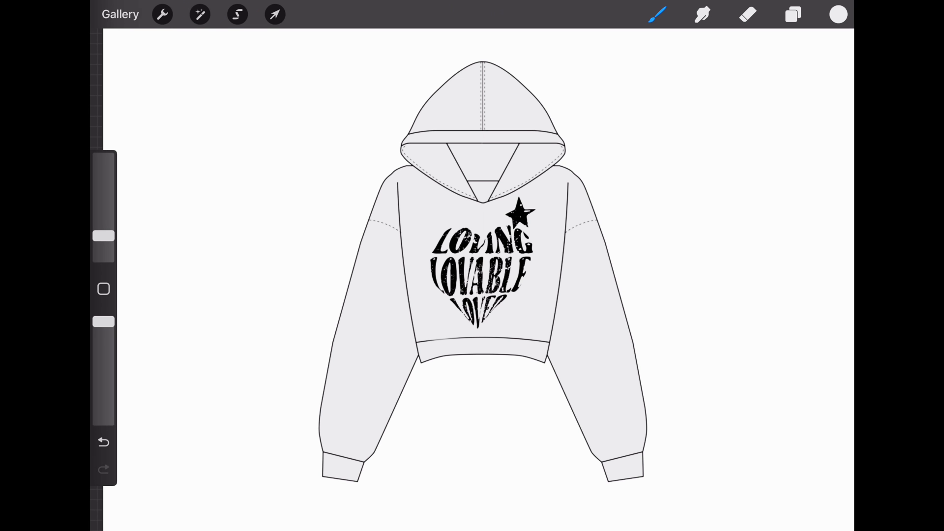
# Step: Show the layer stack and select the top Inserted Image layer
pyautogui.click(792, 14)
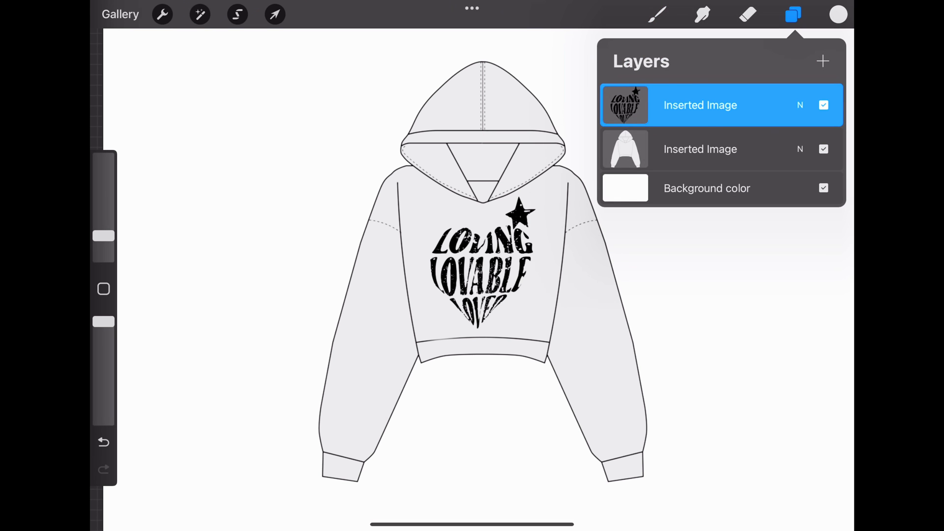
pyautogui.click(700, 104)
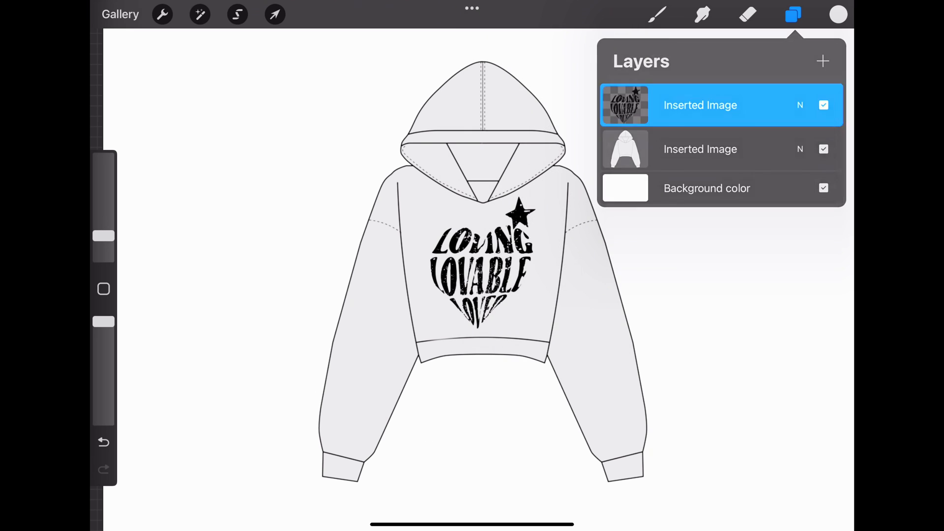
pyautogui.click(838, 15)
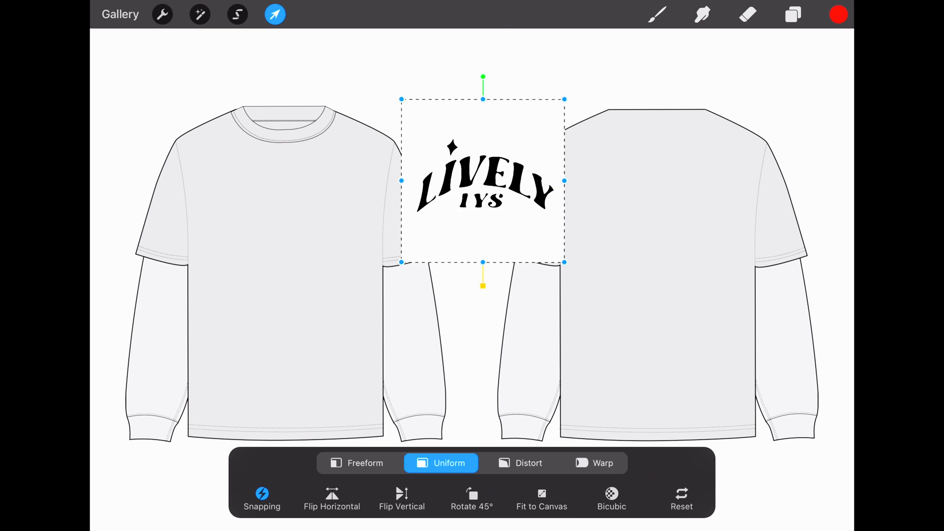
# Step: Move the LIVELY LYS logo onto the front shirt and apply a Remove selection
pyautogui.moveTo(482, 181); pyautogui.dragTo(276, 268)
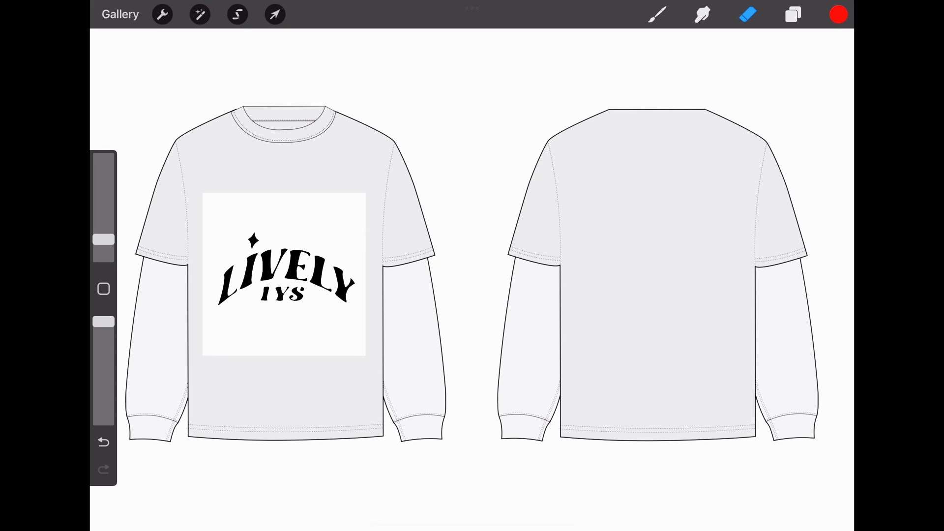
pyautogui.click(236, 14)
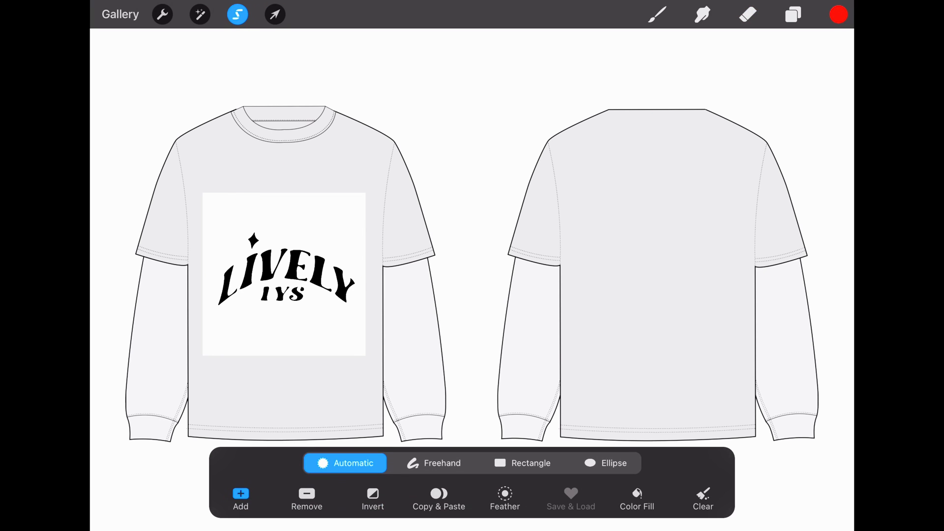
pyautogui.click(306, 499)
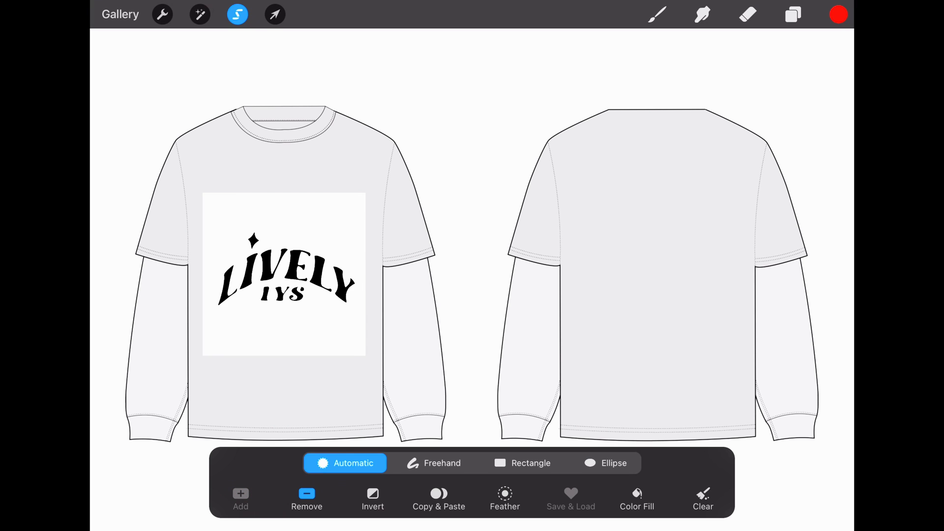
pyautogui.click(373, 498)
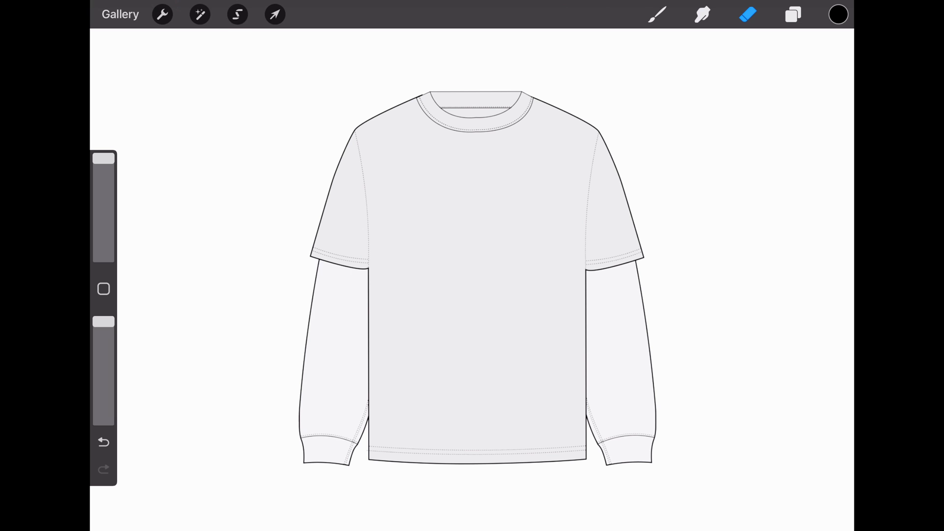
# Step: Add a LIVELY text box and colour it orange
pyautogui.click(161, 14)
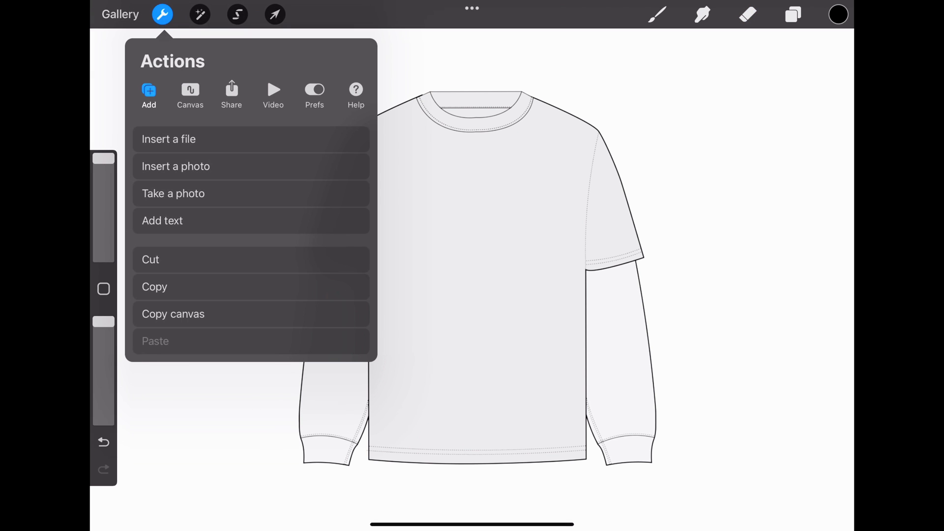
pyautogui.click(162, 220)
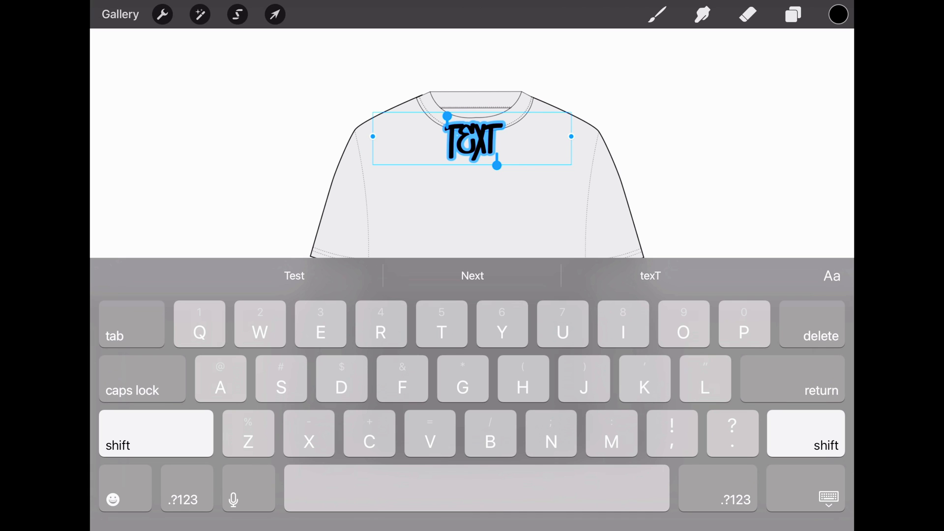
pyautogui.click(837, 14)
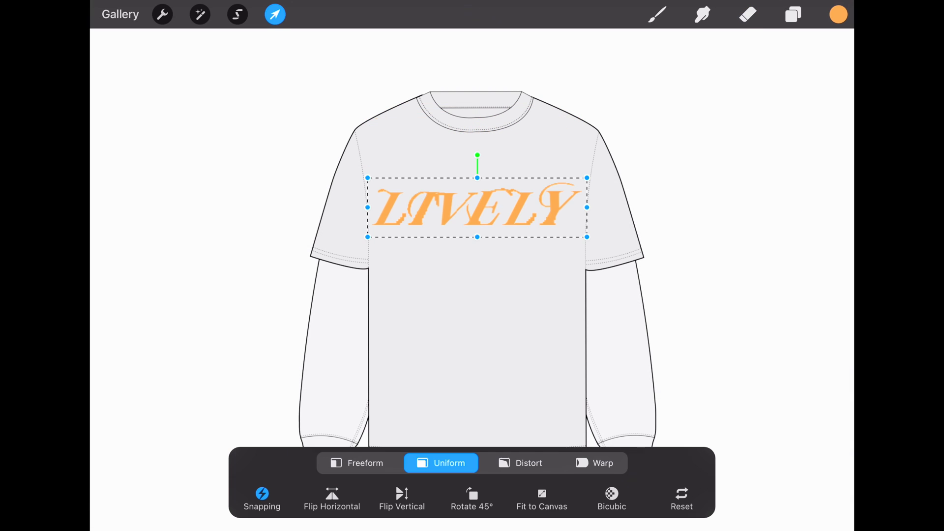
# Step: Rotate, then distort the LIVELY text so its right side slants upward, and confirm
pyautogui.moveTo(482, 207); pyautogui.dragTo(475, 209)
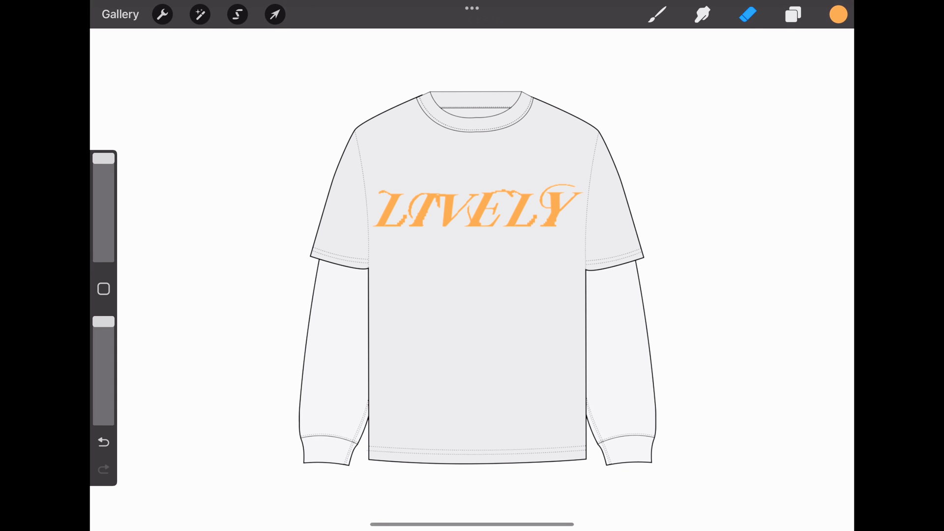
pyautogui.click(274, 14)
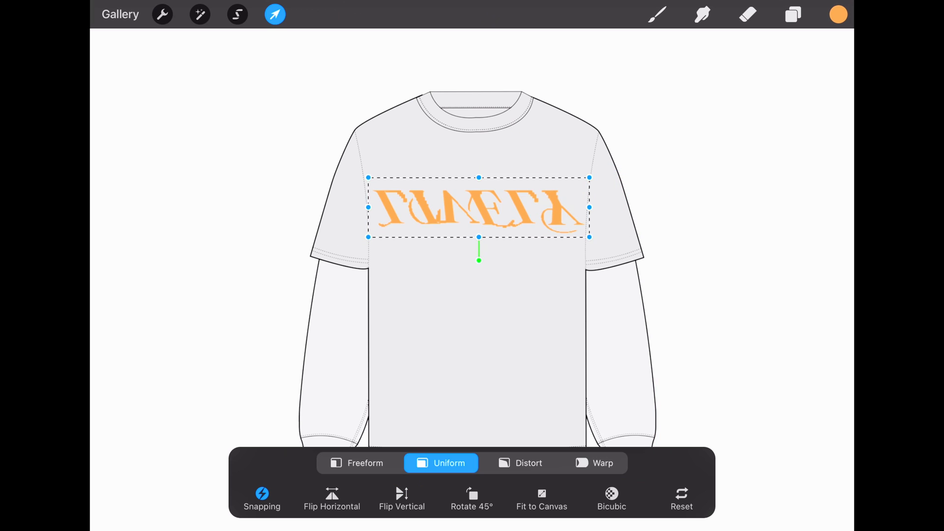
pyautogui.moveTo(479, 259); pyautogui.dragTo(519, 123)
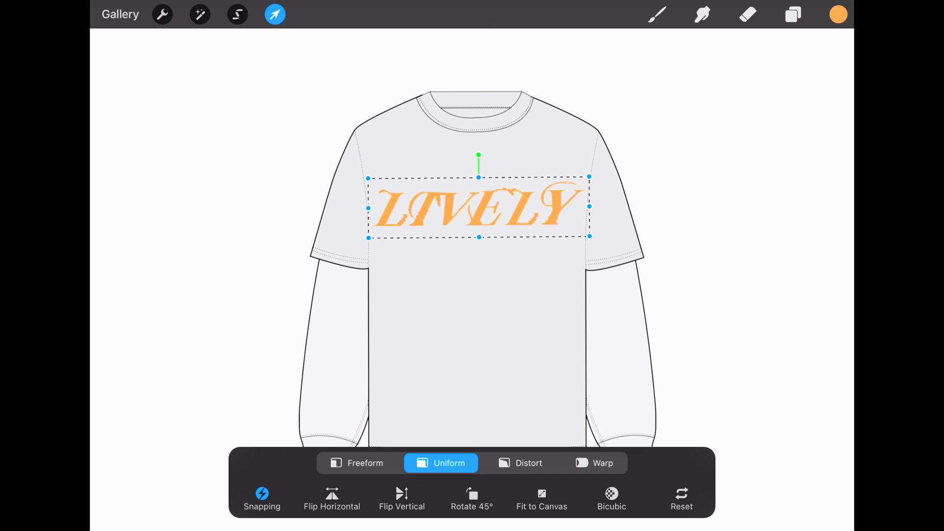
pyautogui.click(519, 462)
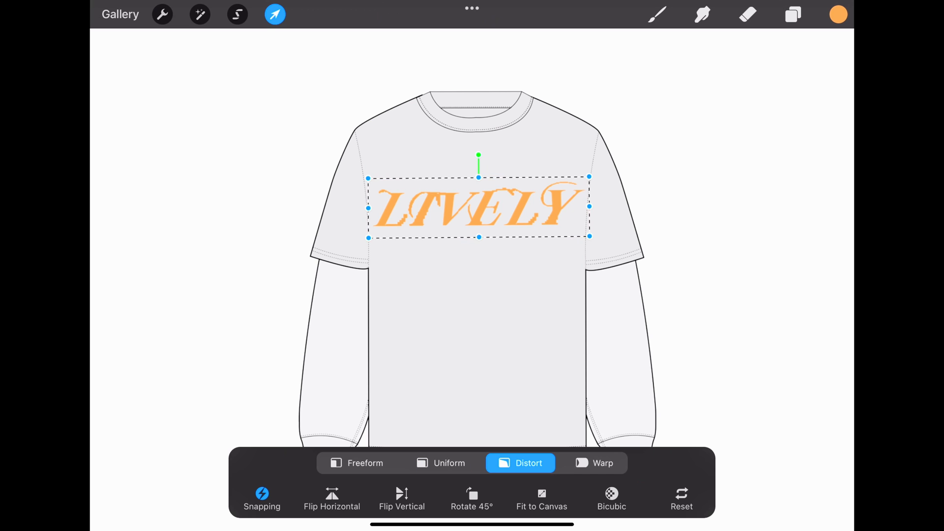
pyautogui.moveTo(589, 177); pyautogui.dragTo(622, 131)
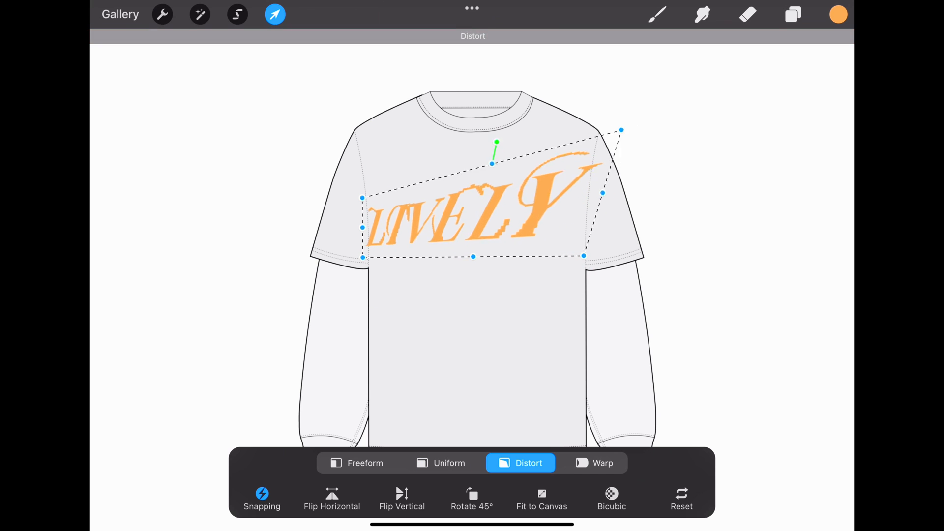
pyautogui.moveTo(621, 130); pyautogui.dragTo(579, 173)
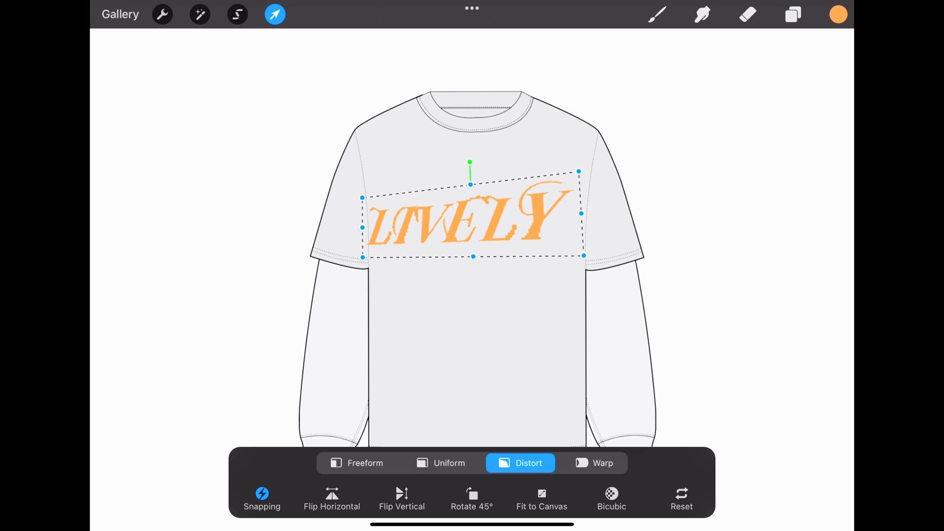
pyautogui.click(594, 463)
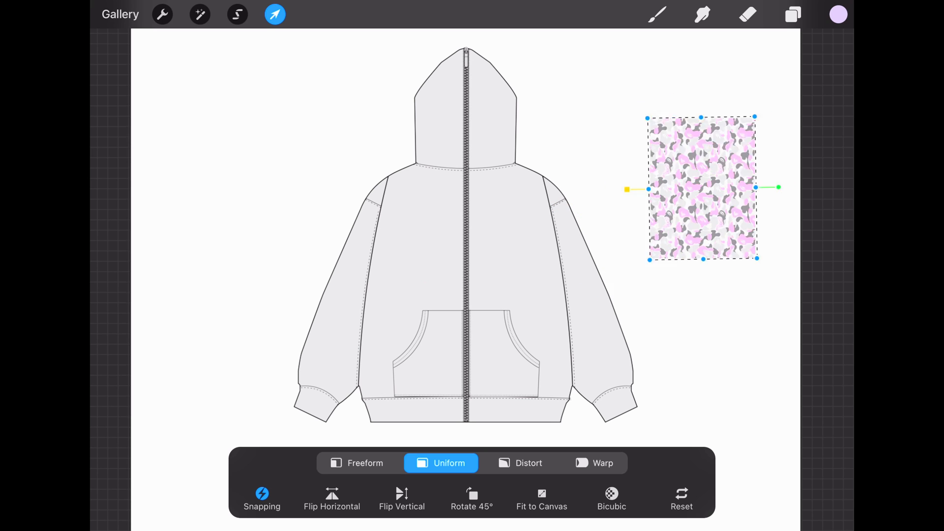
# Step: Enlarge the camo pattern over the hoodie and set it as a clipping mask
pyautogui.moveTo(701, 187); pyautogui.dragTo(352, 110)
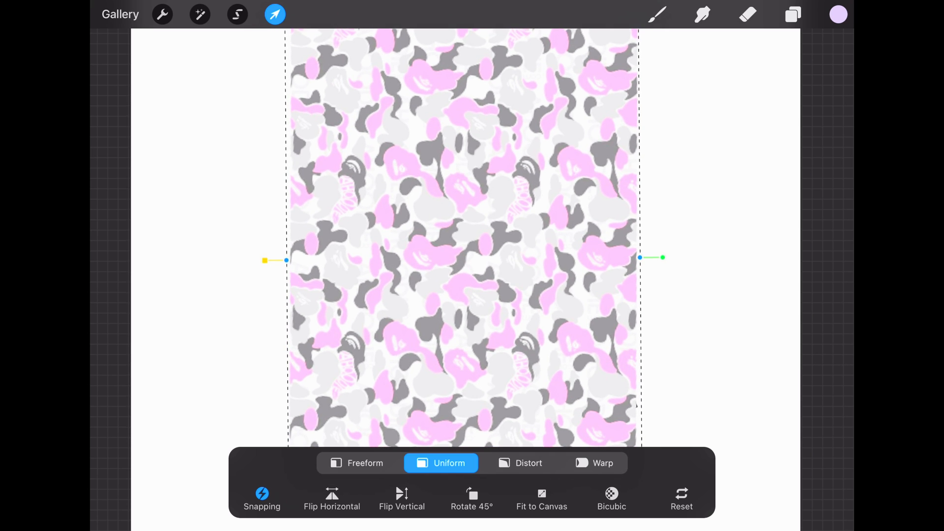
pyautogui.click(791, 14)
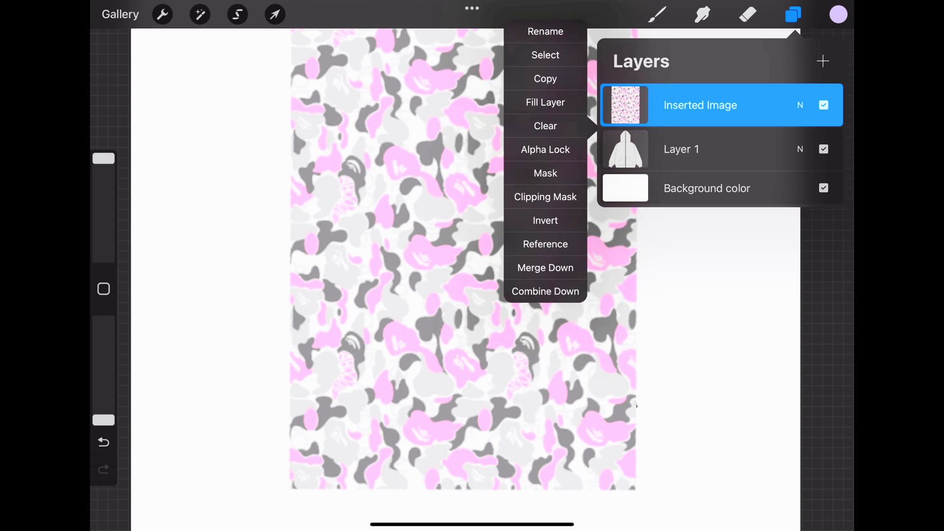
pyautogui.click(545, 196)
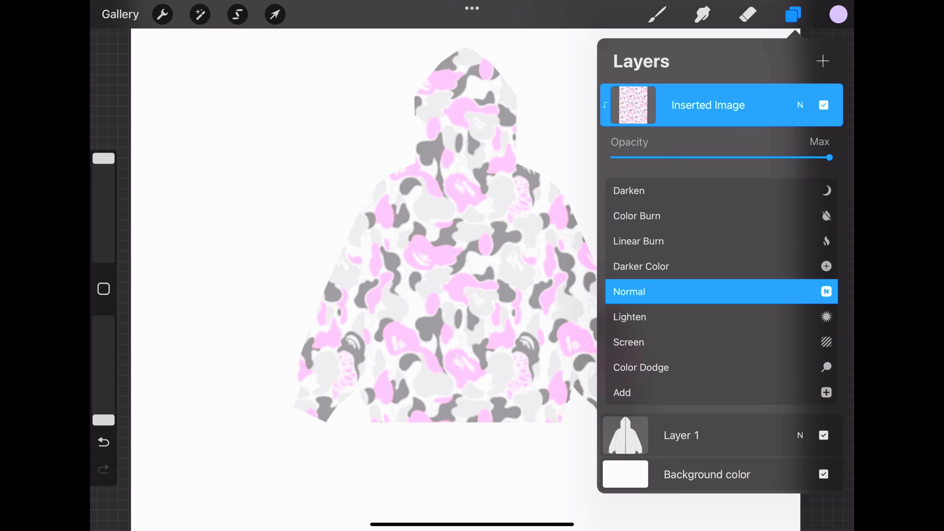
# Step: Try Multiply, return to Normal blending, and lower the camo opacity to about a quarter
pyautogui.click(630, 282)
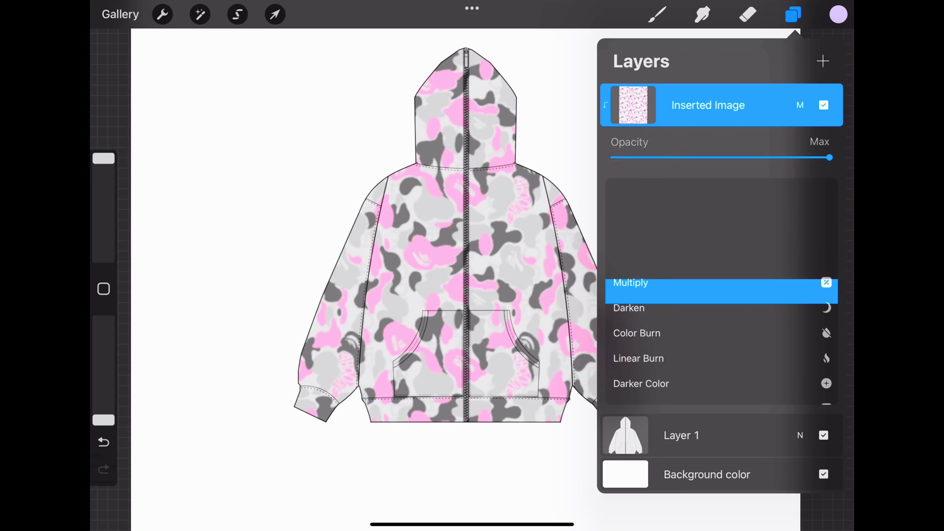
pyautogui.click(629, 292)
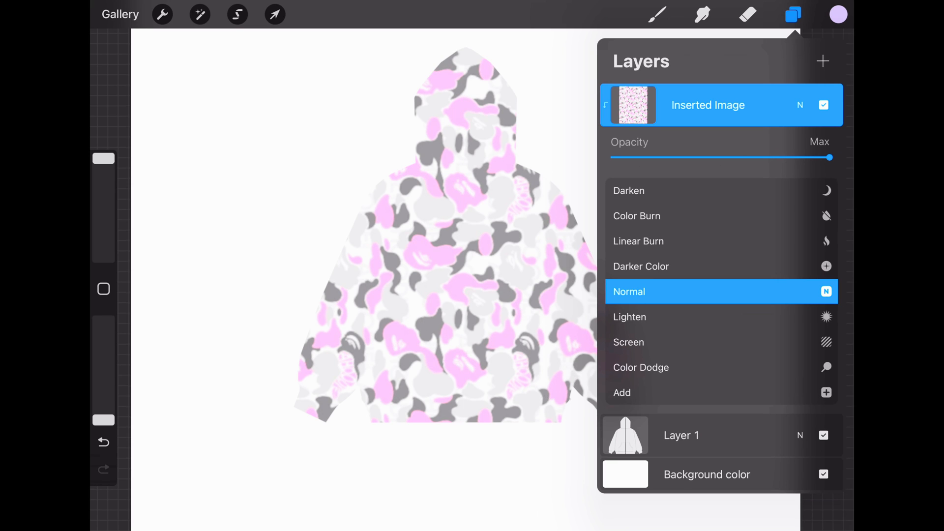
pyautogui.moveTo(847, 157); pyautogui.dragTo(819, 158)
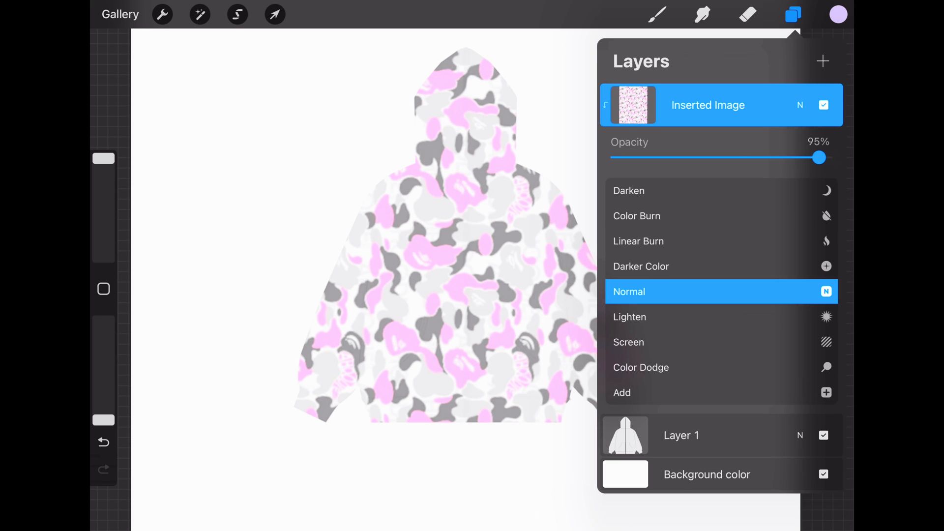
pyautogui.moveTo(818, 157); pyautogui.dragTo(673, 157)
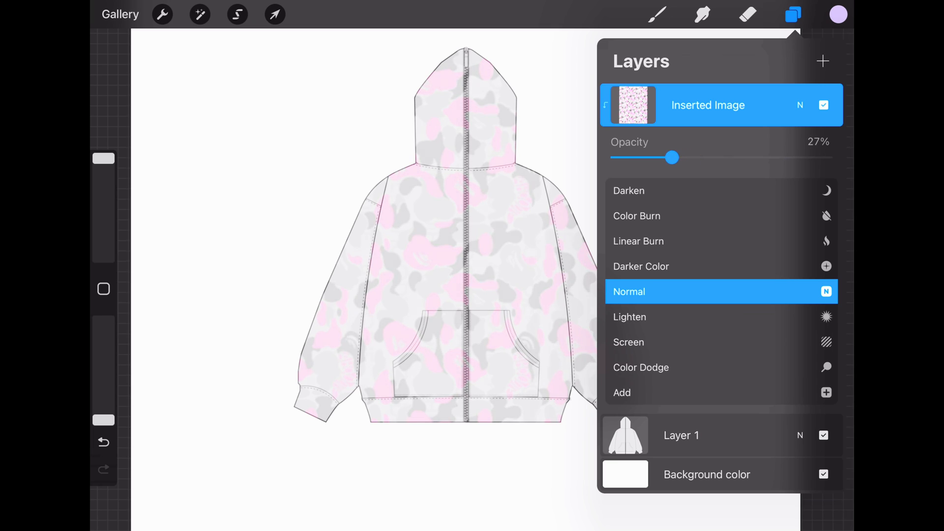
pyautogui.moveTo(689, 157); pyautogui.dragTo(665, 157)
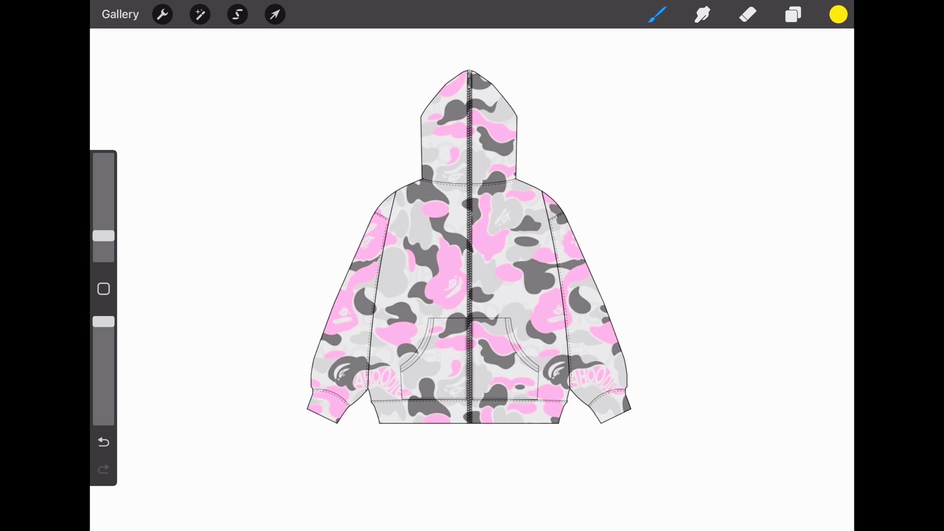
# Step: Open the Adjustments menu and choose an option from its list
pyautogui.click(200, 13)
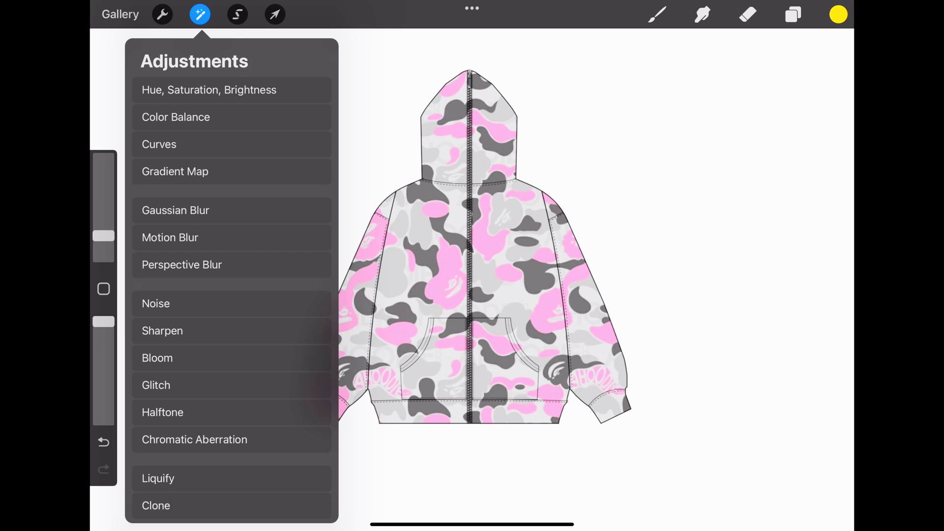
pyautogui.click(155, 303)
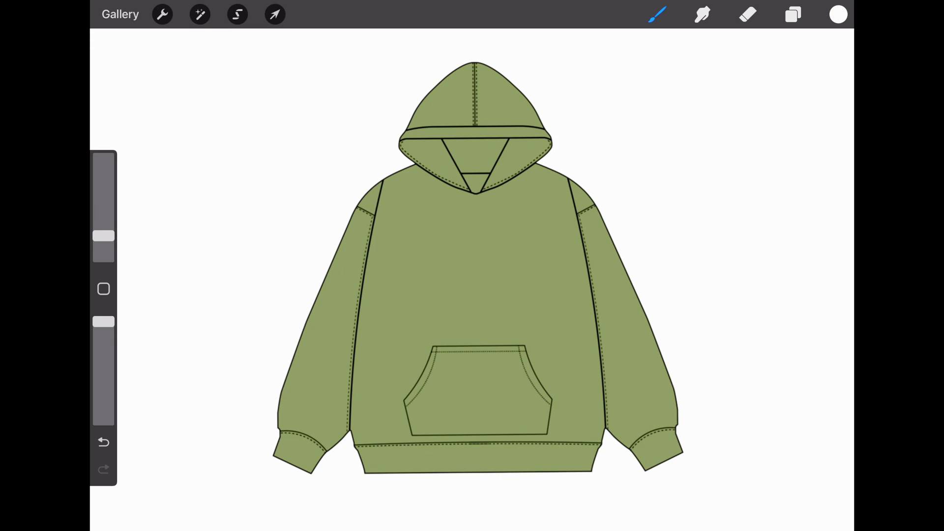
# Step: Choose the Spraypaints > Medium Nozzle brush for the olive-green hoodie
pyautogui.click(657, 14)
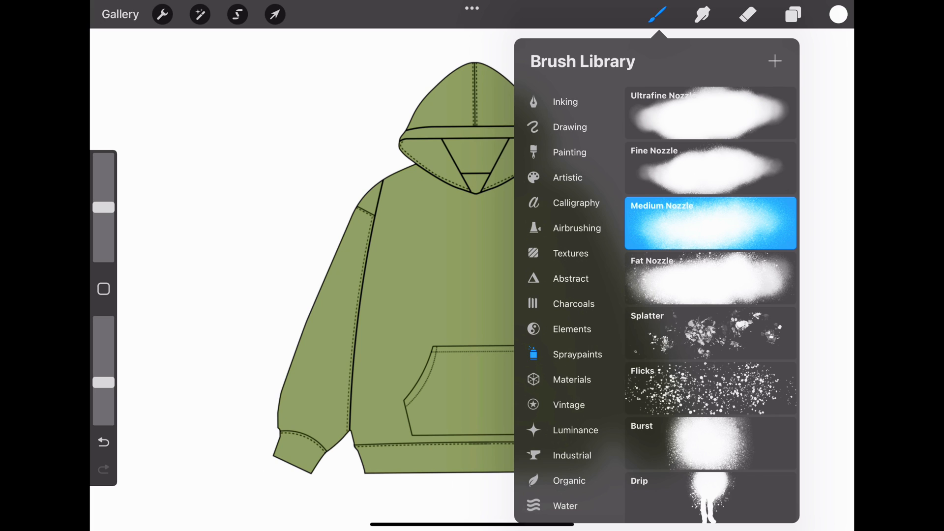
pyautogui.click(656, 14)
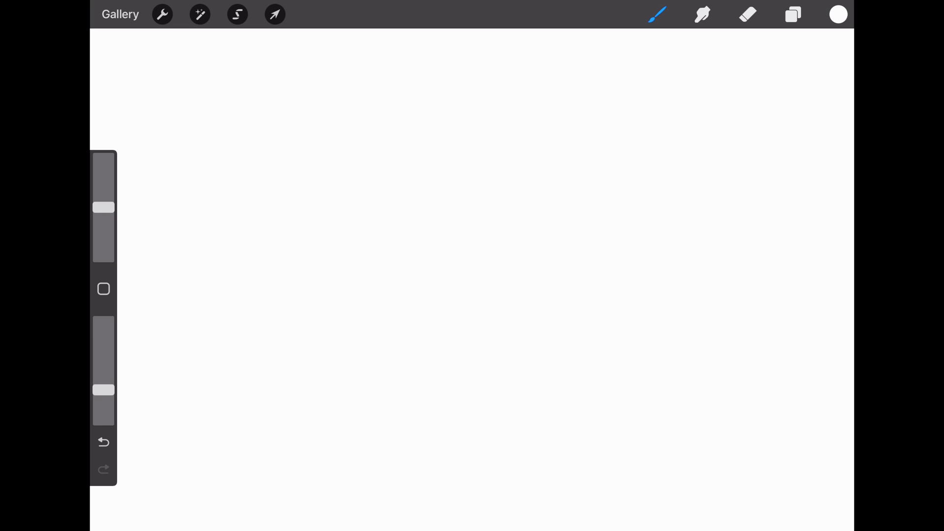
# Step: Enable a 2D grid drawing guide at 36% opacity, 64% thickness and 65 px size
pyautogui.click(161, 14)
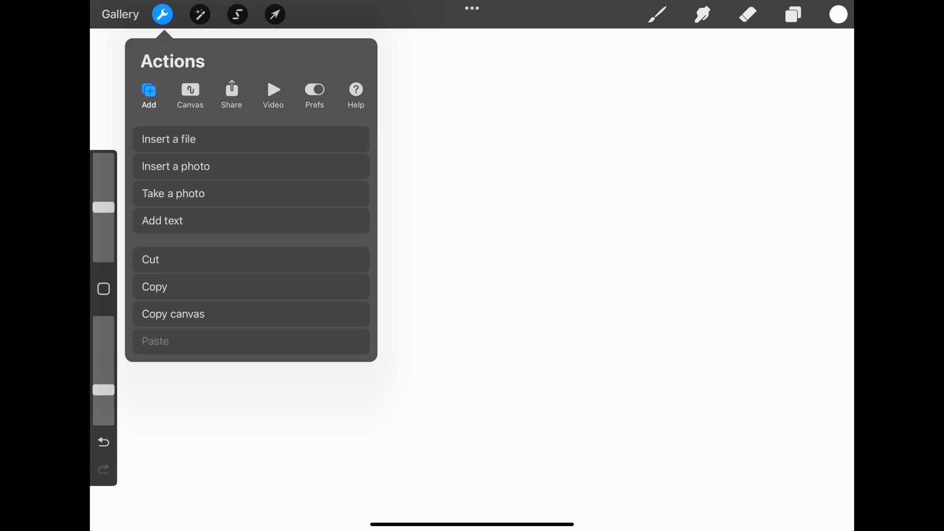
pyautogui.click(190, 95)
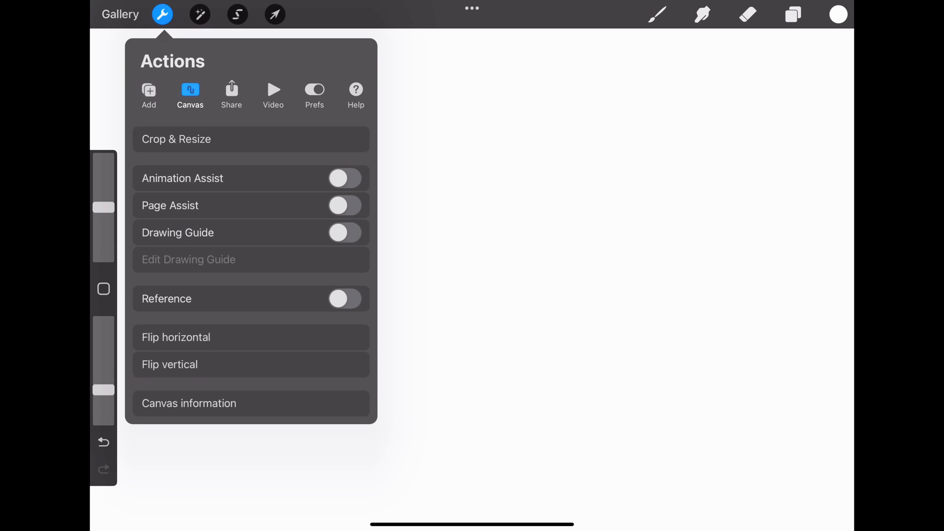
pyautogui.click(346, 232)
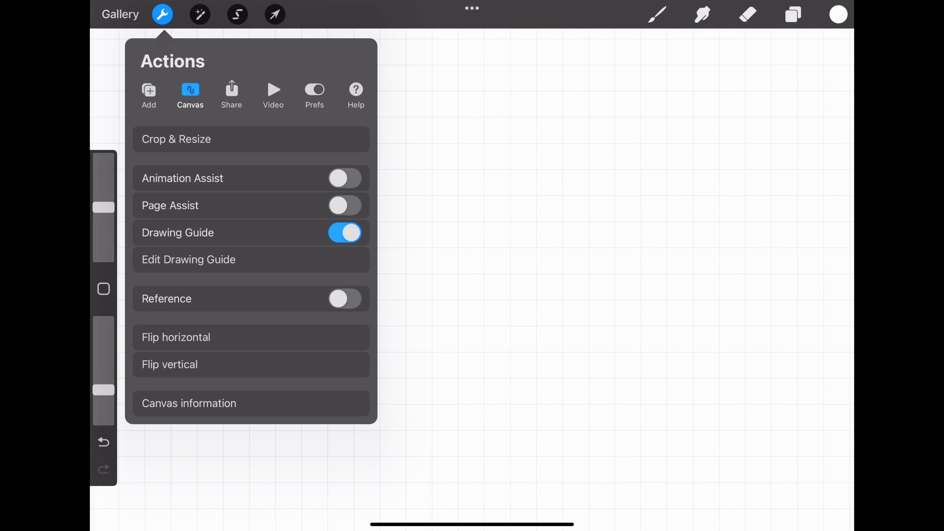
pyautogui.click(189, 260)
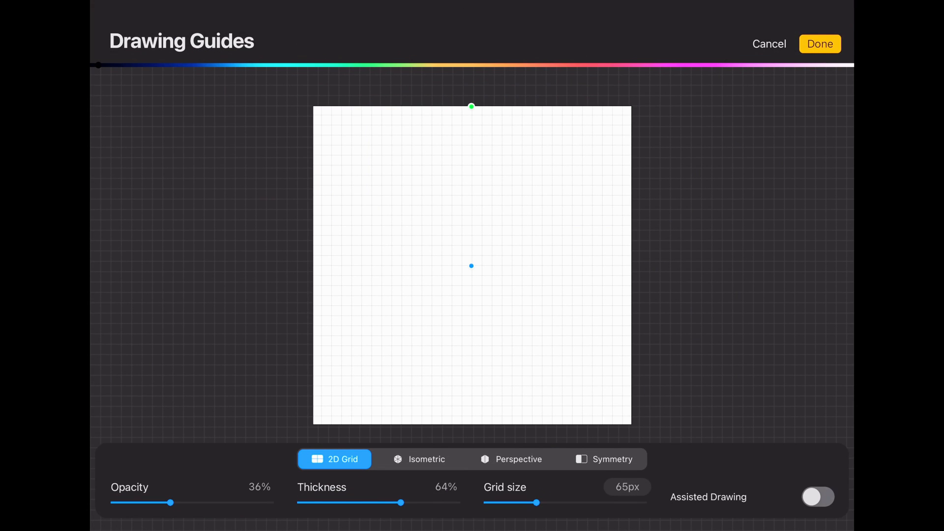
pyautogui.click(820, 43)
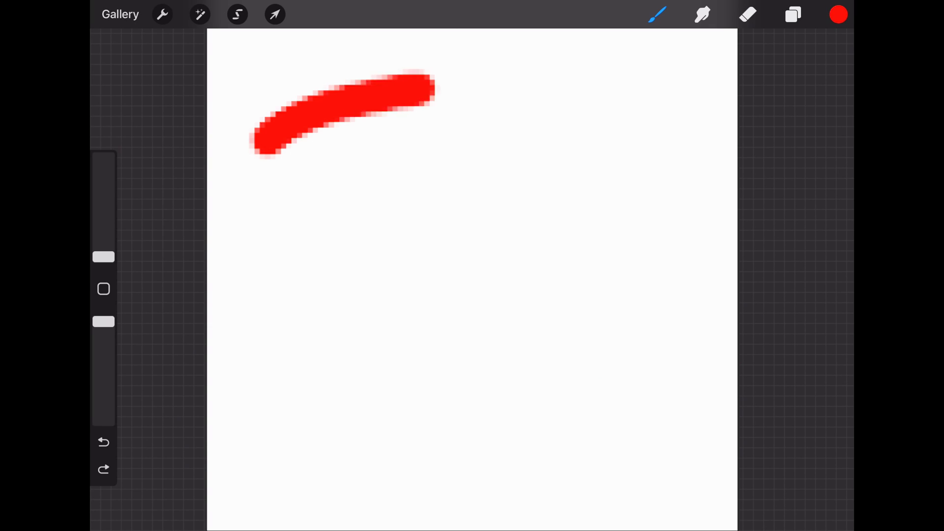
# Step: Draw a red squiggle, then resize the canvas width to 1000 px without resampling
pyautogui.moveTo(421, 96); pyautogui.dragTo(663, 409)
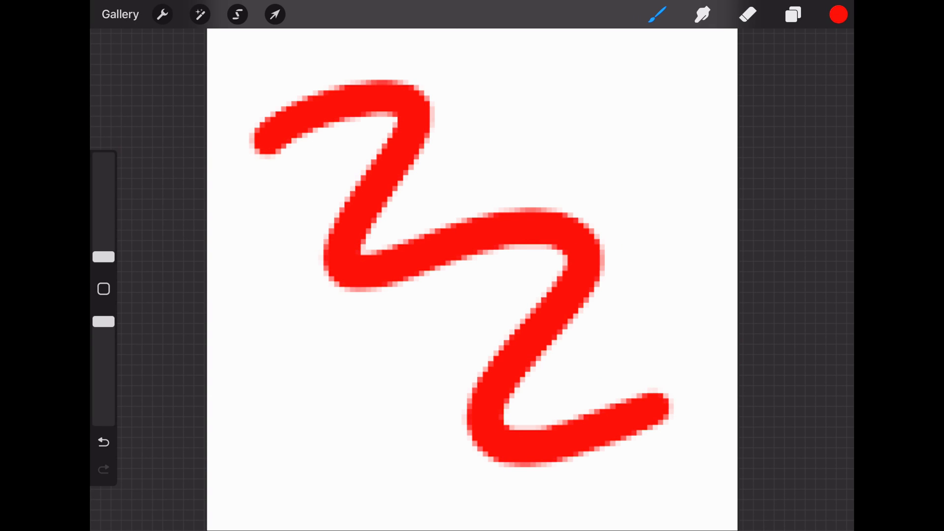
pyautogui.click(162, 14)
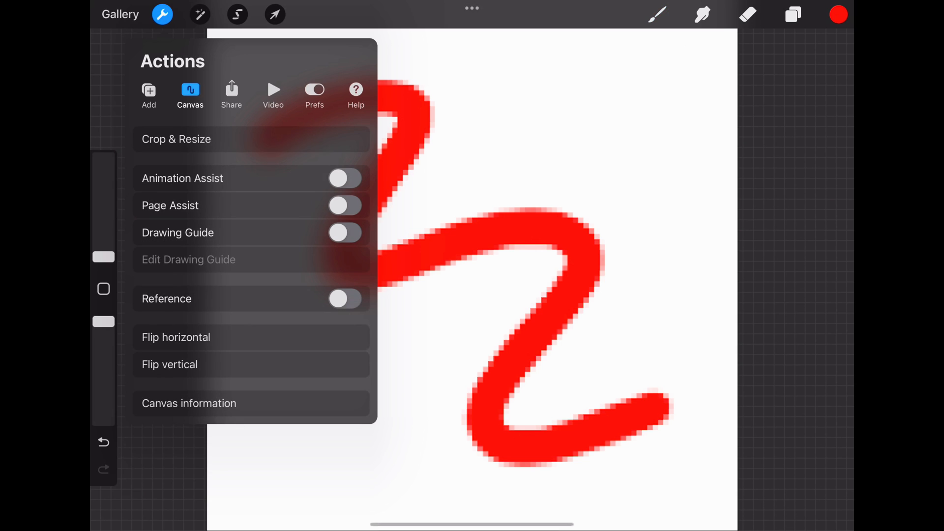
pyautogui.click(177, 139)
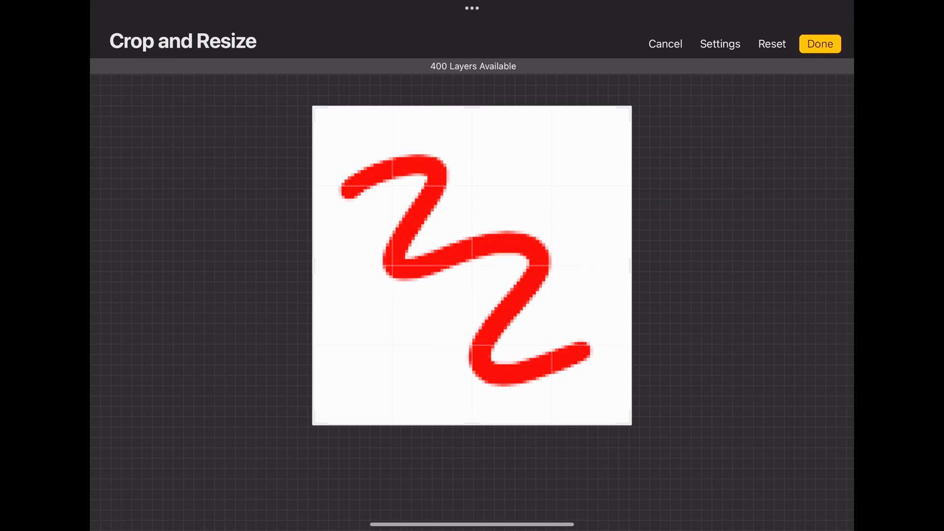
pyautogui.click(719, 44)
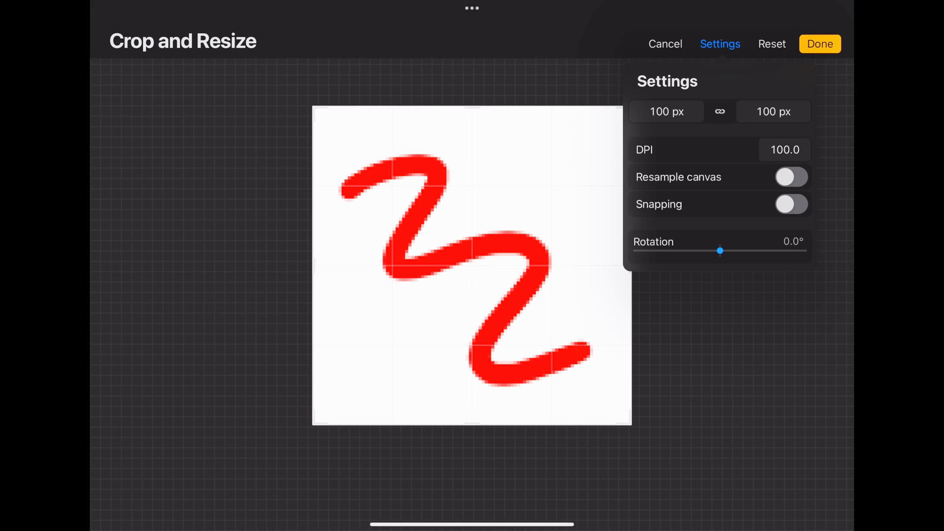
pyautogui.click(667, 111)
pyautogui.write('1000')
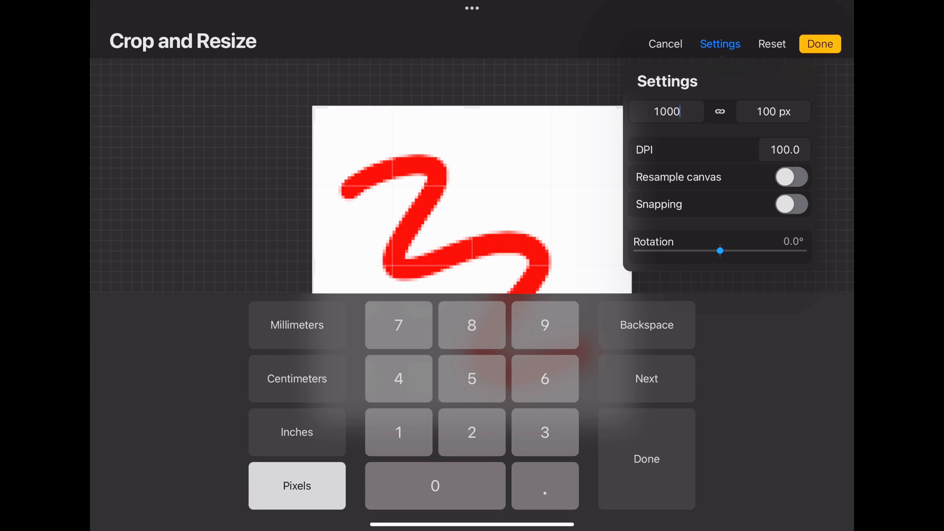
pyautogui.click(772, 111)
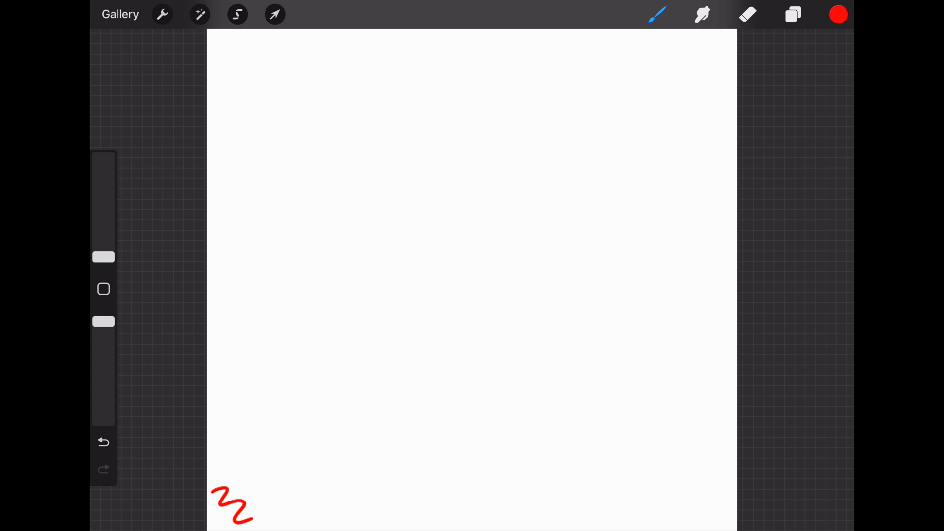
pyautogui.click(102, 257)
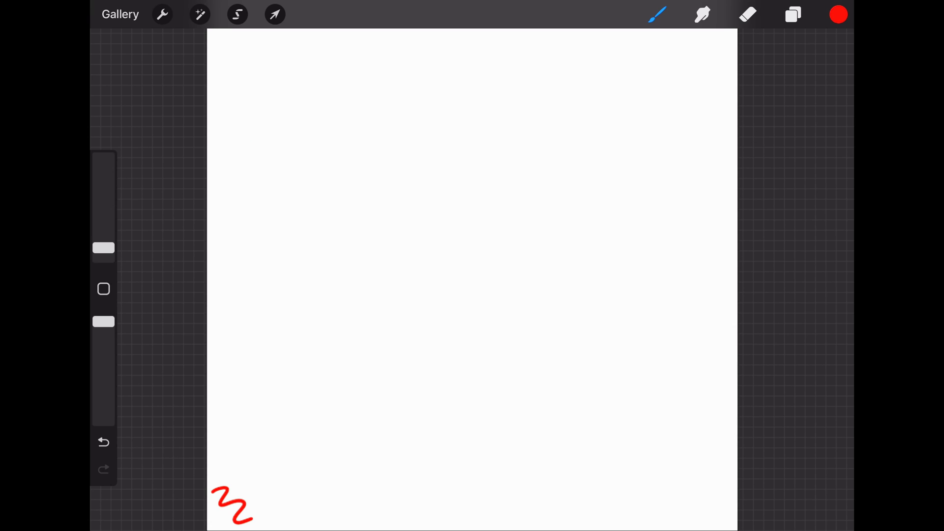
pyautogui.moveTo(246, 163); pyautogui.dragTo(671, 391)
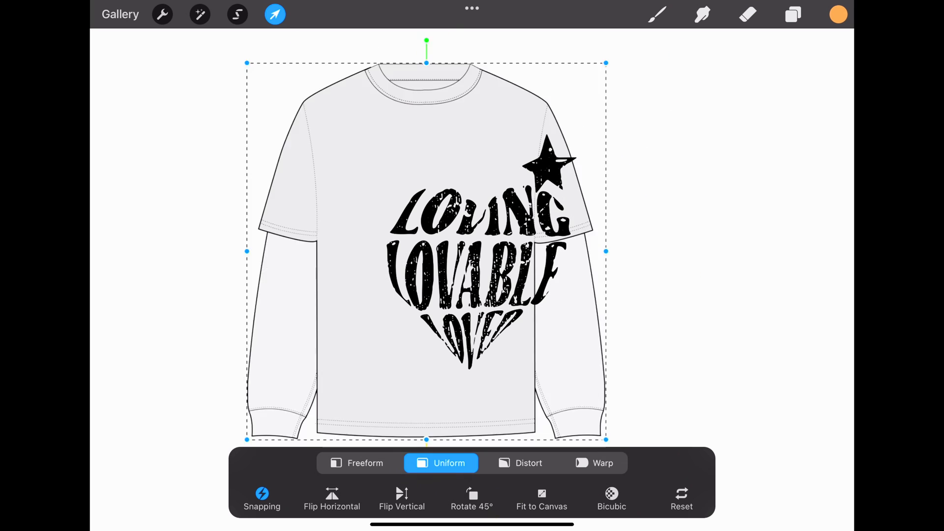
# Step: Merge the Inserted Image lettering down into the shirt layer and move both right
pyautogui.click(793, 14)
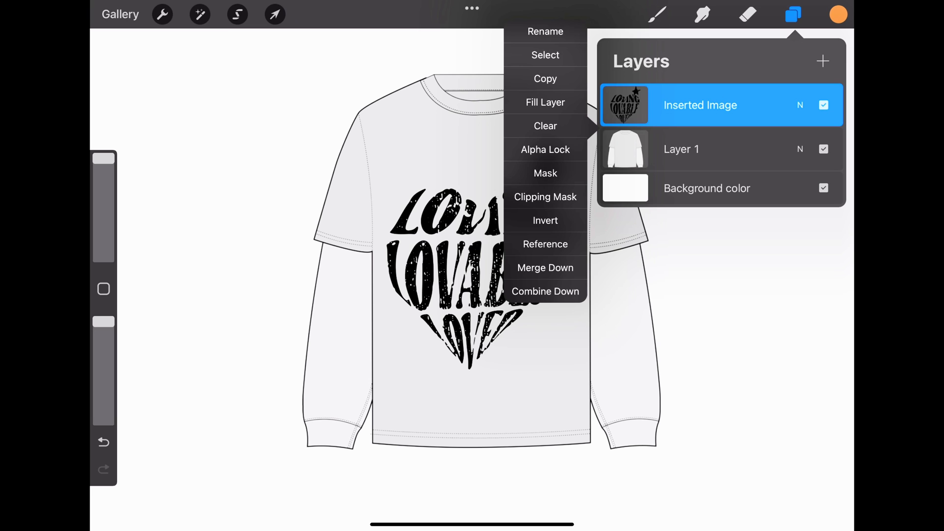
pyautogui.click(543, 291)
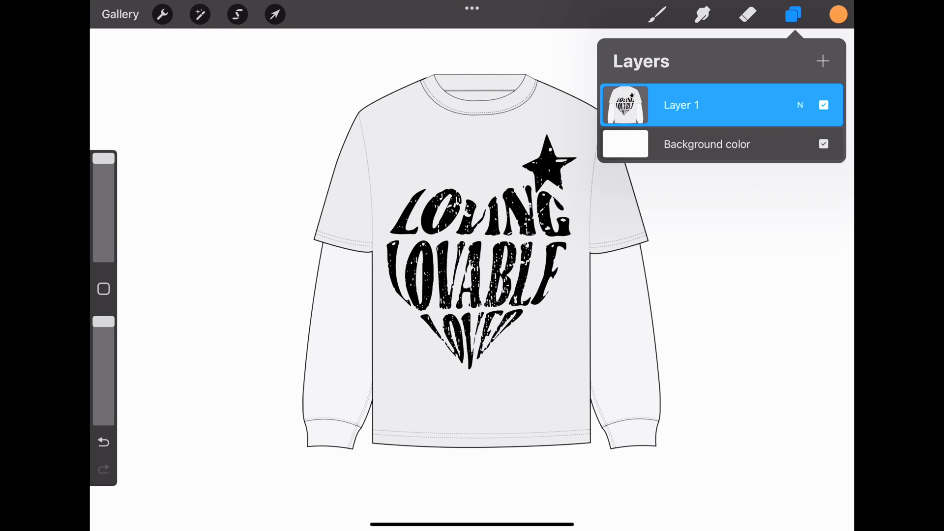
pyautogui.click(275, 14)
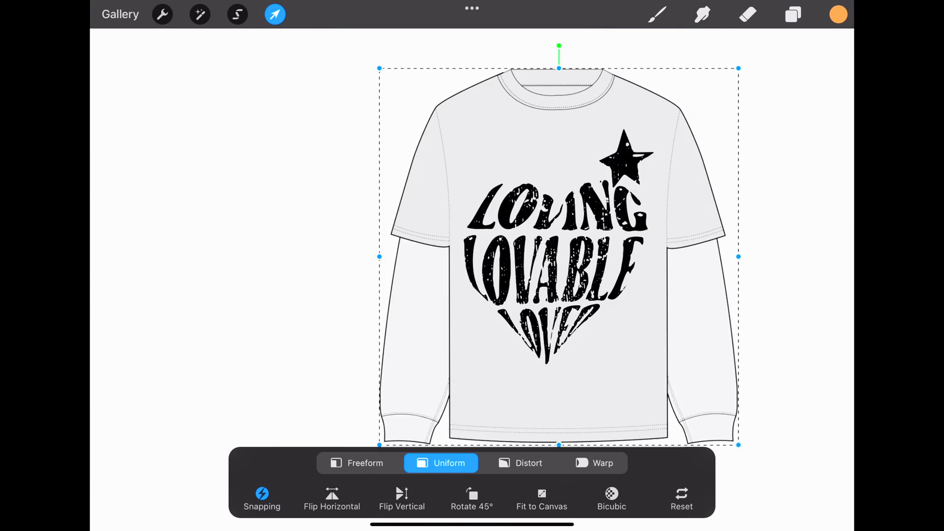
pyautogui.moveTo(558, 255); pyautogui.dragTo(493, 250)
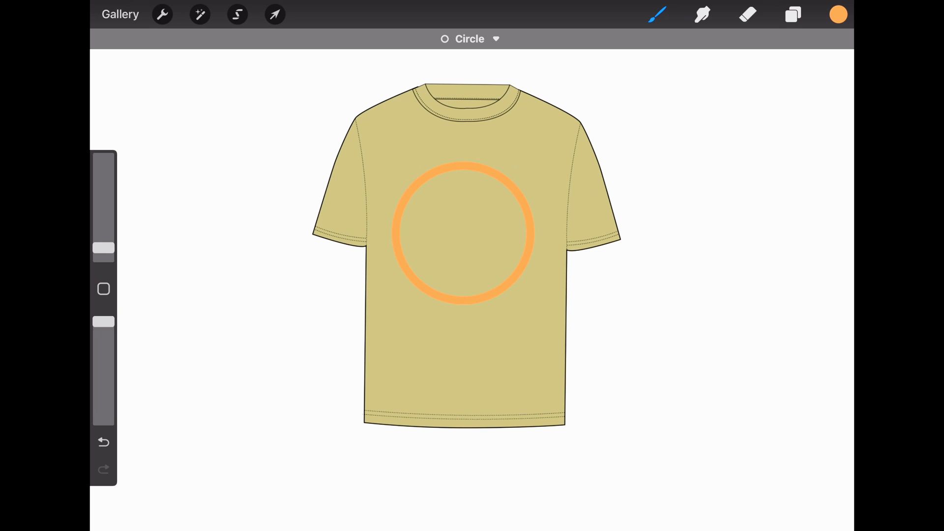
# Step: Draw a wavy orange line and a straight vertical orange line beside the shirt
pyautogui.moveTo(685, 83); pyautogui.dragTo(687, 111)
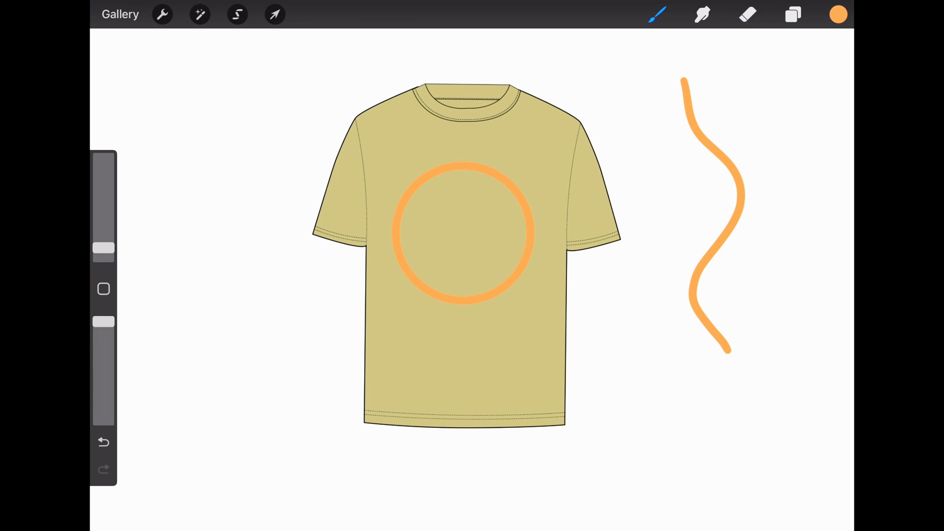
pyautogui.moveTo(653, 84); pyautogui.dragTo(663, 394)
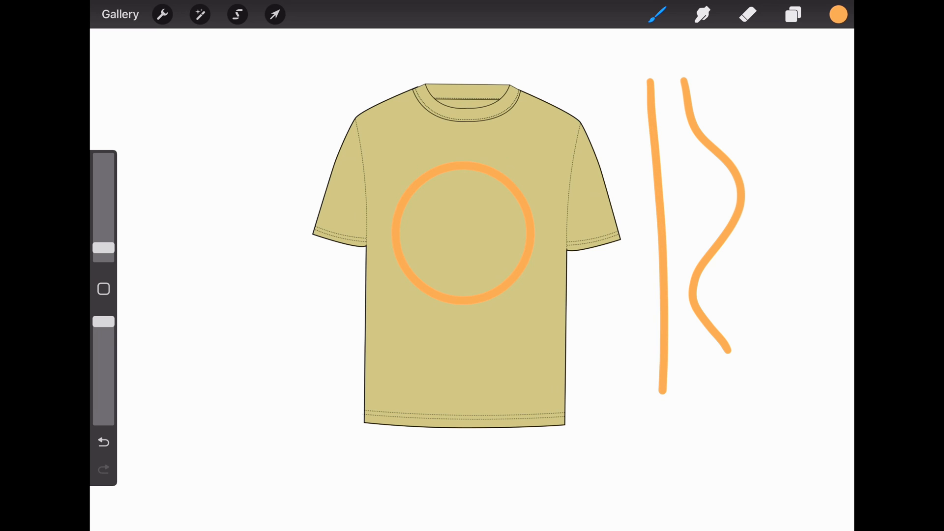
pyautogui.click(274, 13)
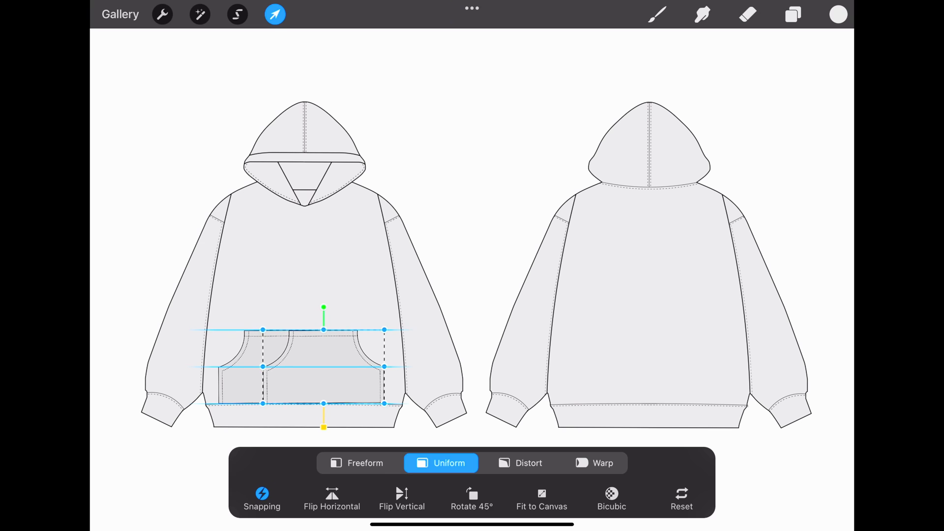
# Step: Position the pouch pocket on the hoodie and a longer drawstring on the green shorts
pyautogui.click(161, 14)
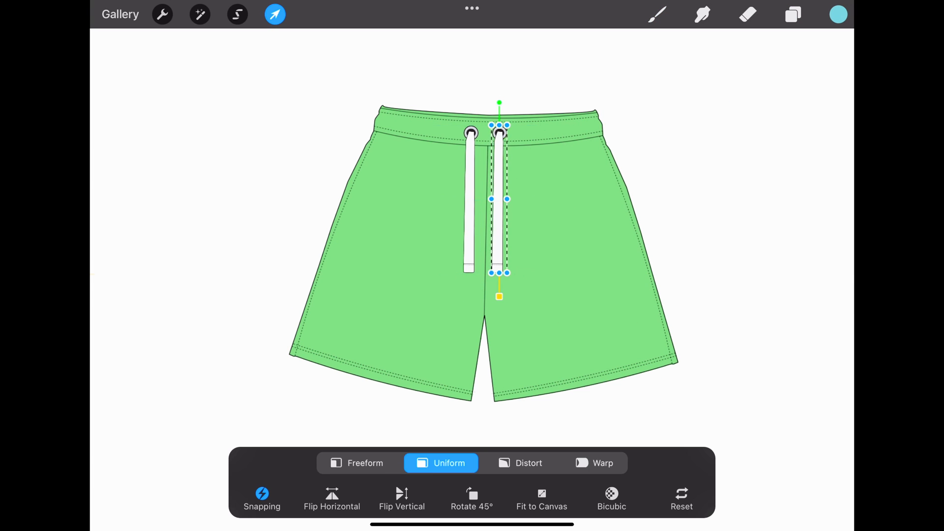
pyautogui.click(162, 14)
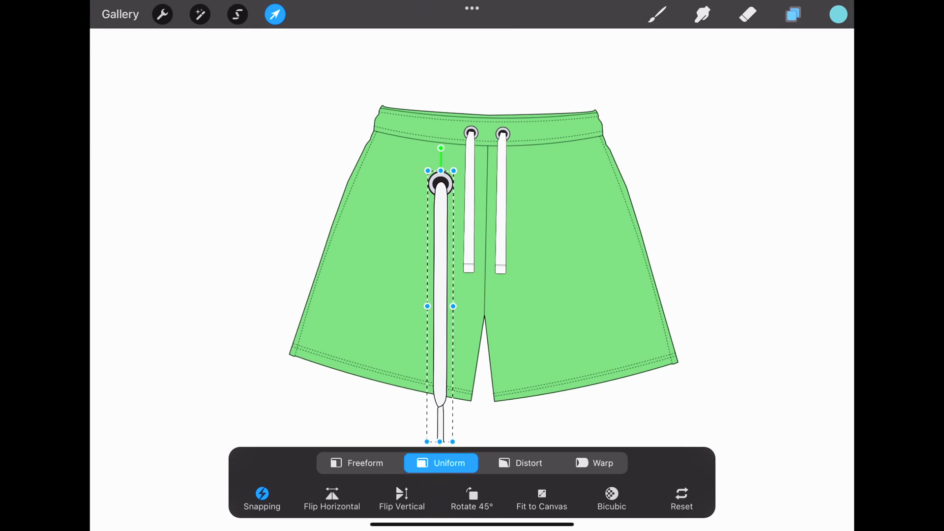
pyautogui.click(792, 14)
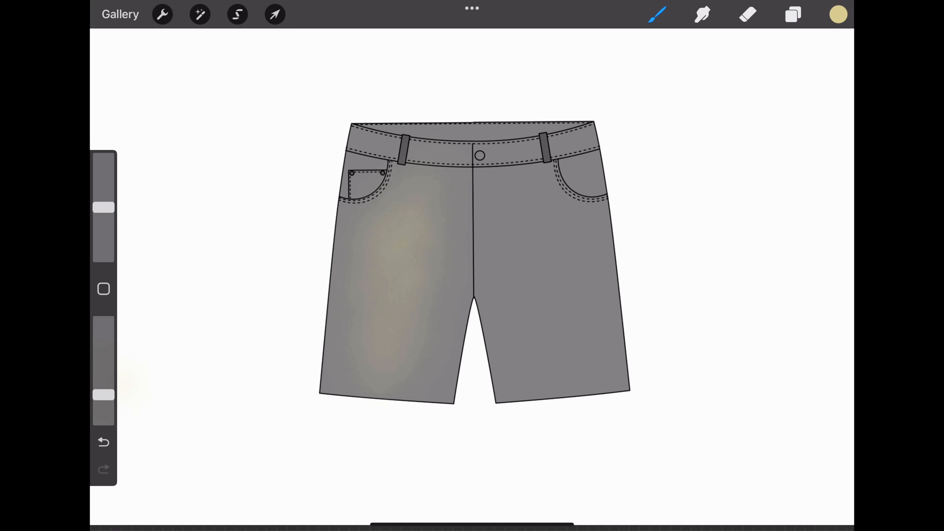
pyautogui.click(274, 14)
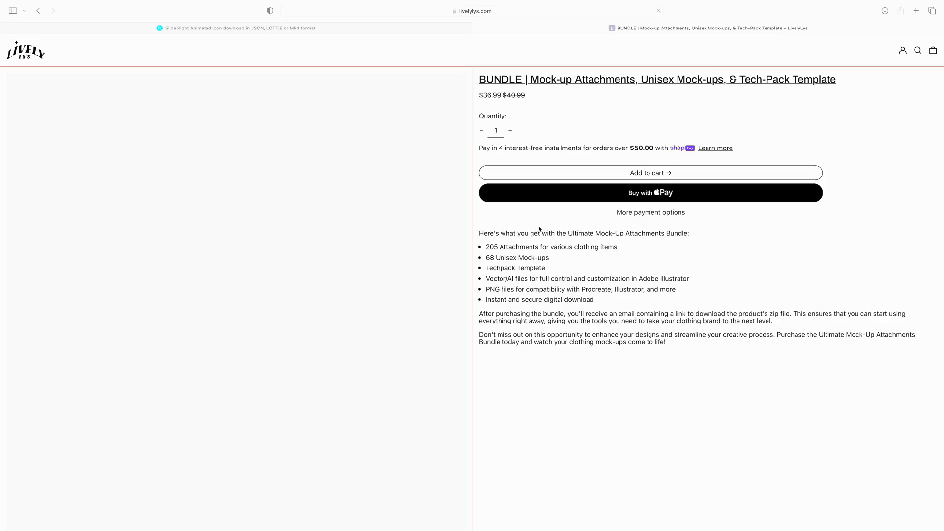
# Step: Add the Mock-up Attachments bundle to the cart and go to the $40.04 checkout
pyautogui.click(650, 172)
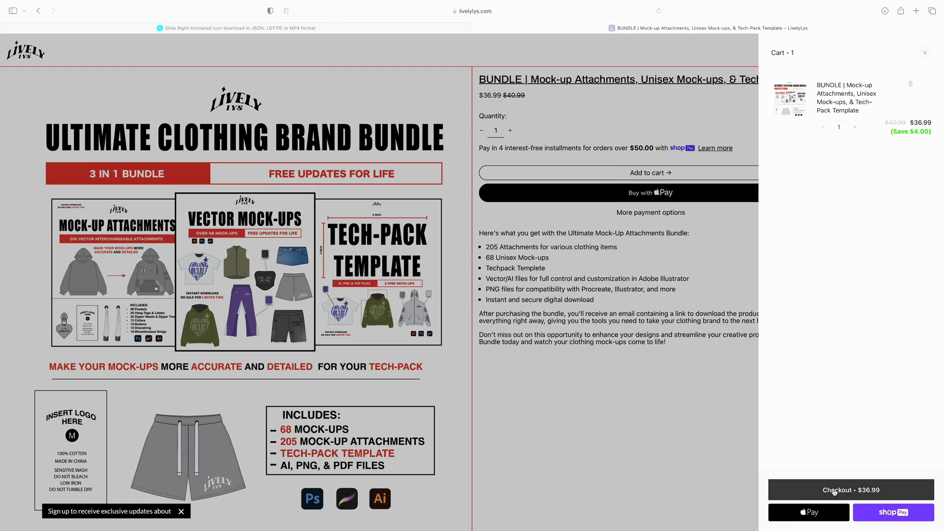
pyautogui.click(850, 490)
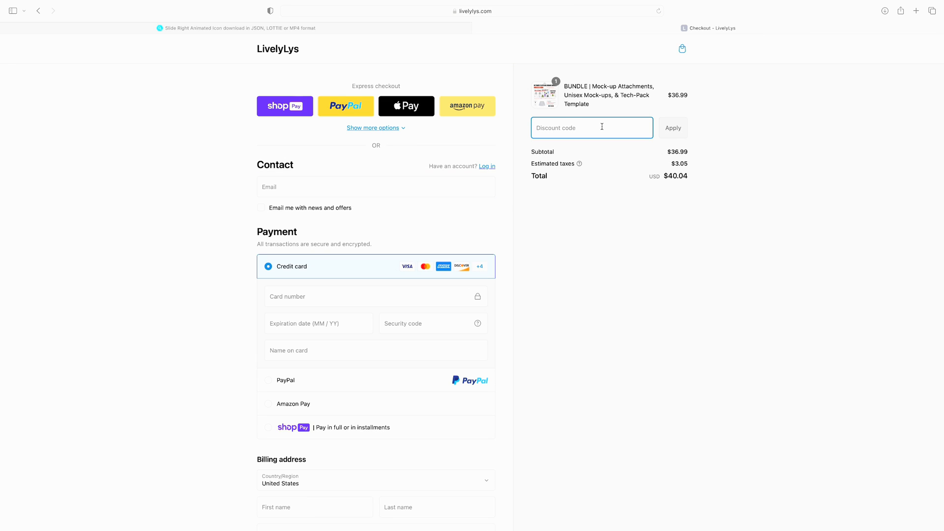